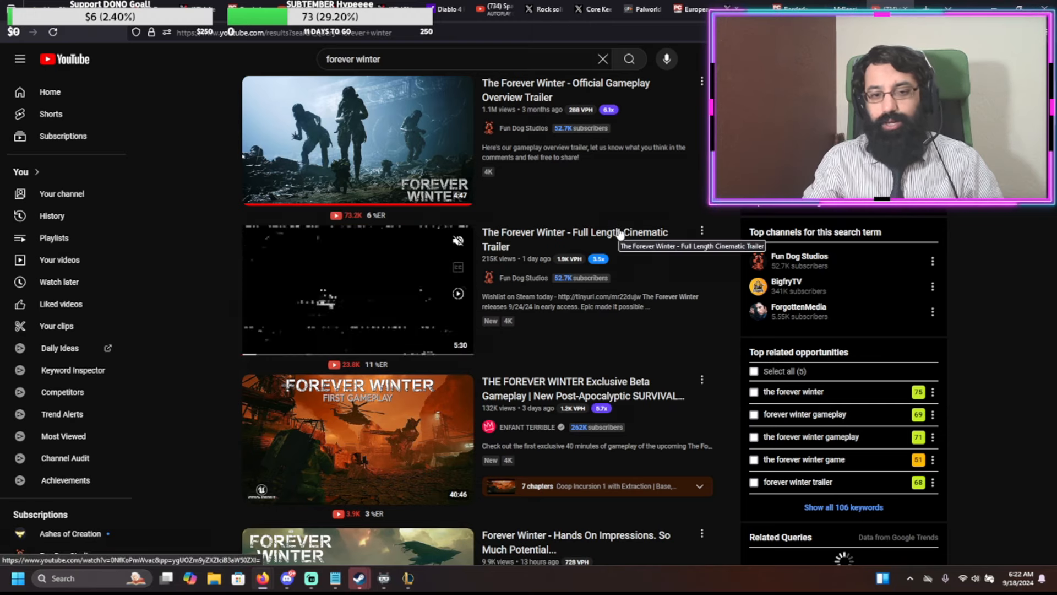
# - Open the Full Length Cinematic Trailer search result in a new tab and switch to it
pyautogui.rightClick(576, 239)
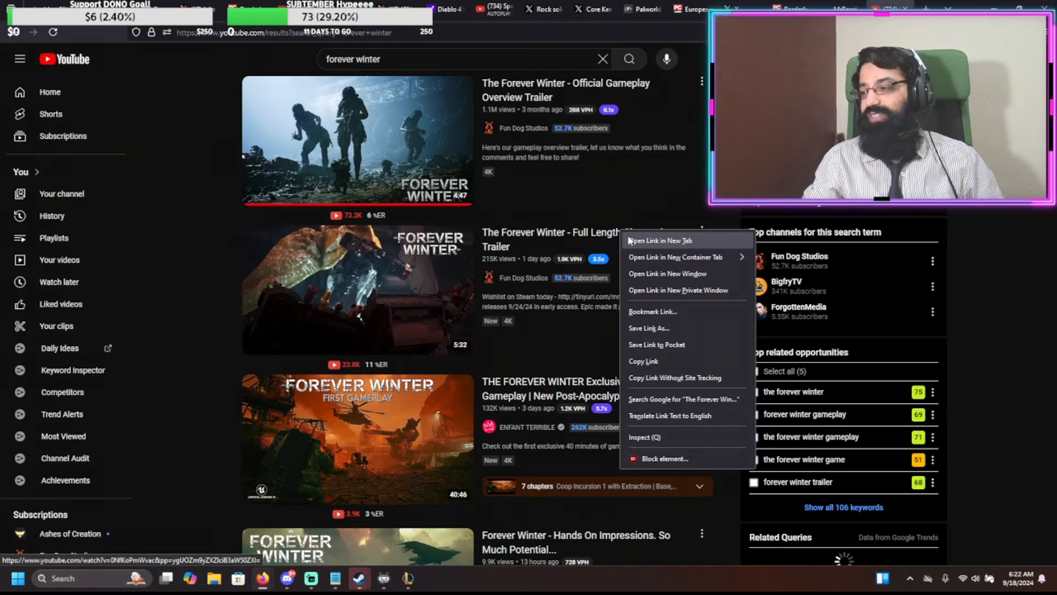
pyautogui.click(659, 240)
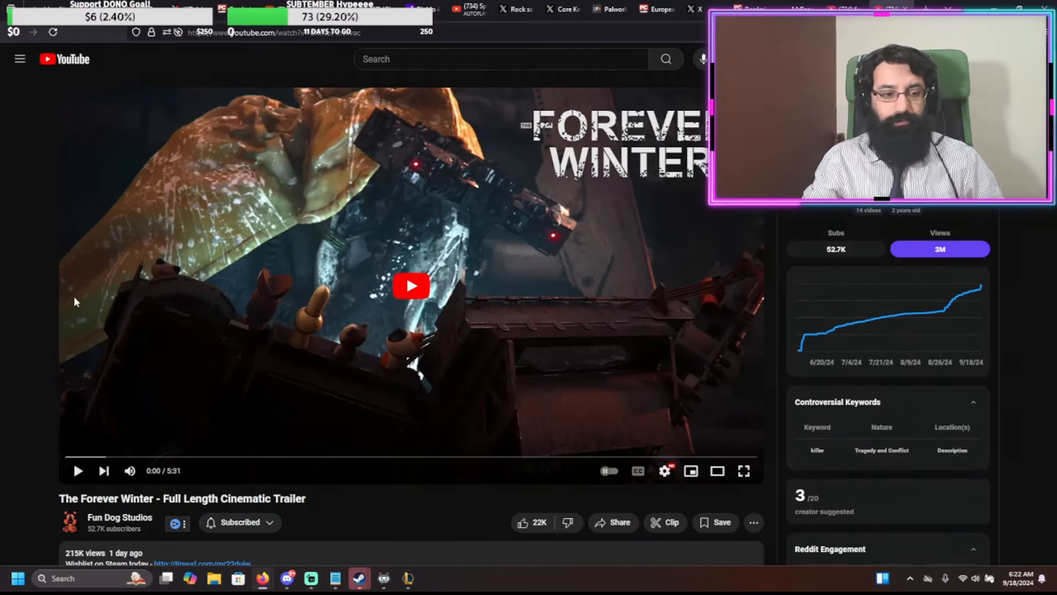
pyautogui.moveTo(743, 470)
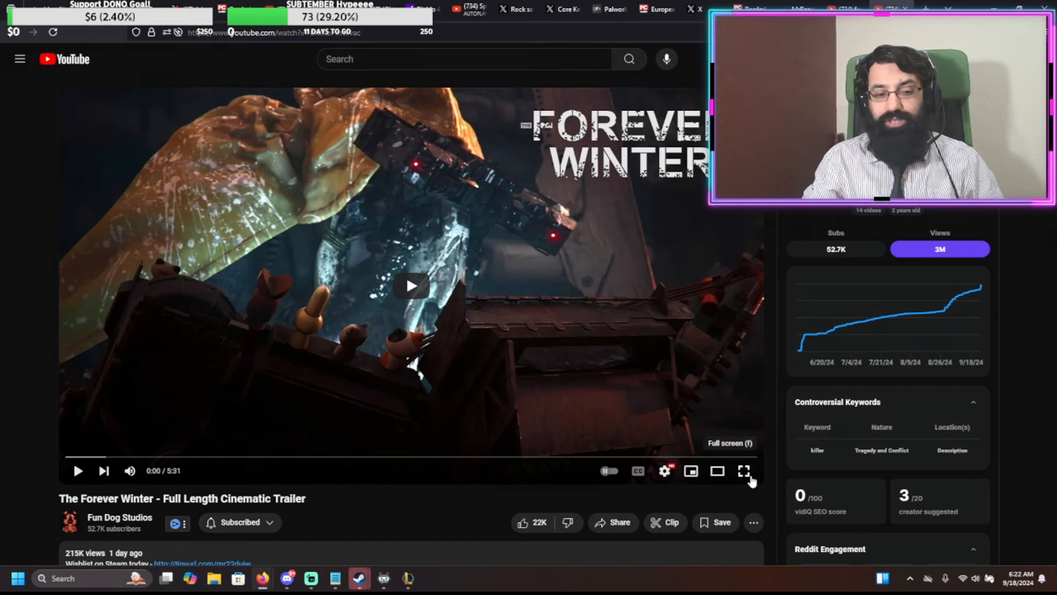
pyautogui.moveTo(415, 208)
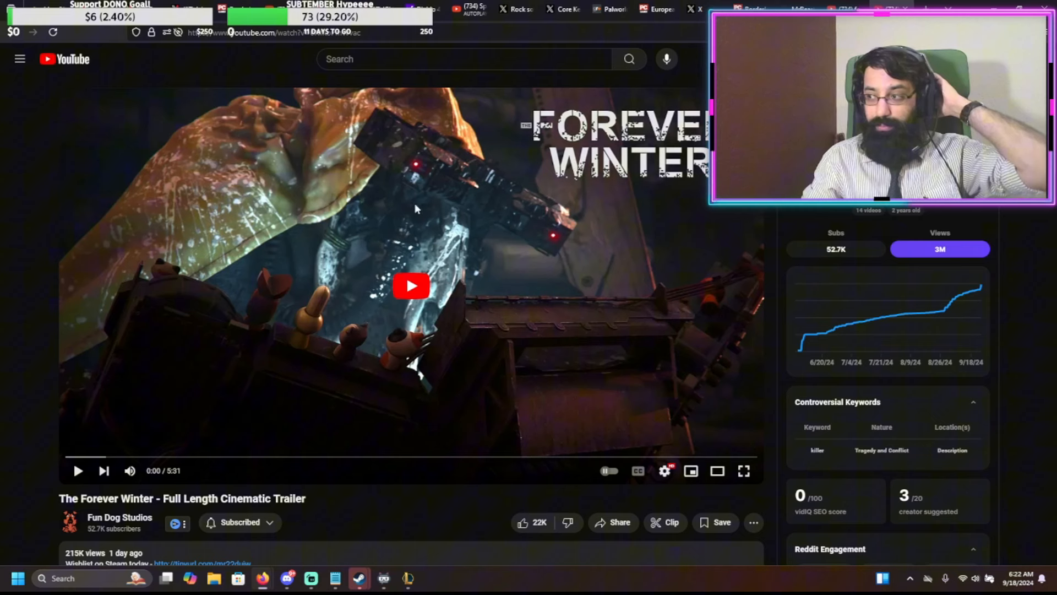
pyautogui.moveTo(743, 470)
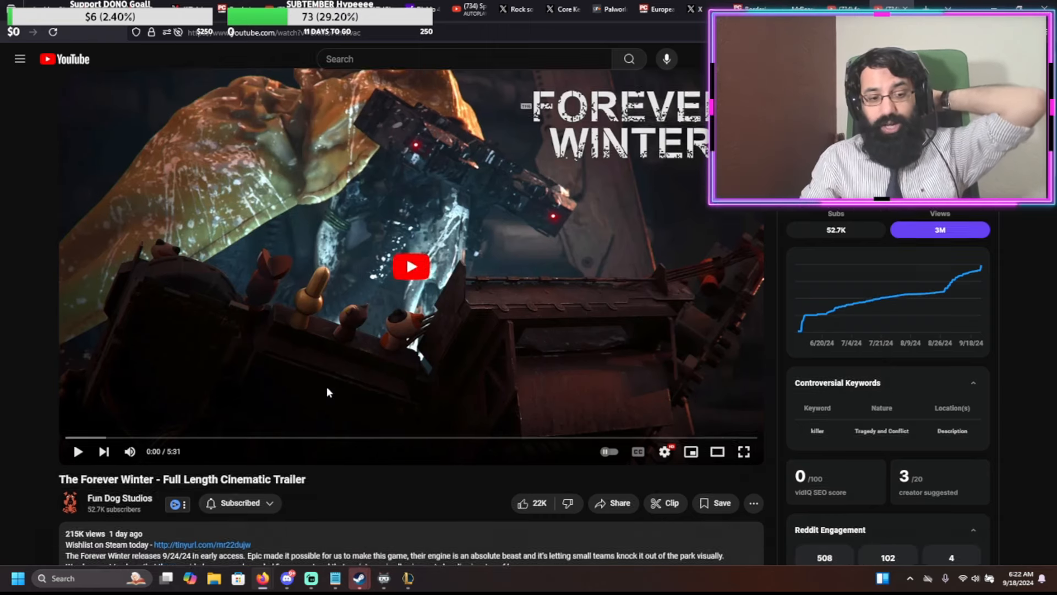
pyautogui.scroll(-3)
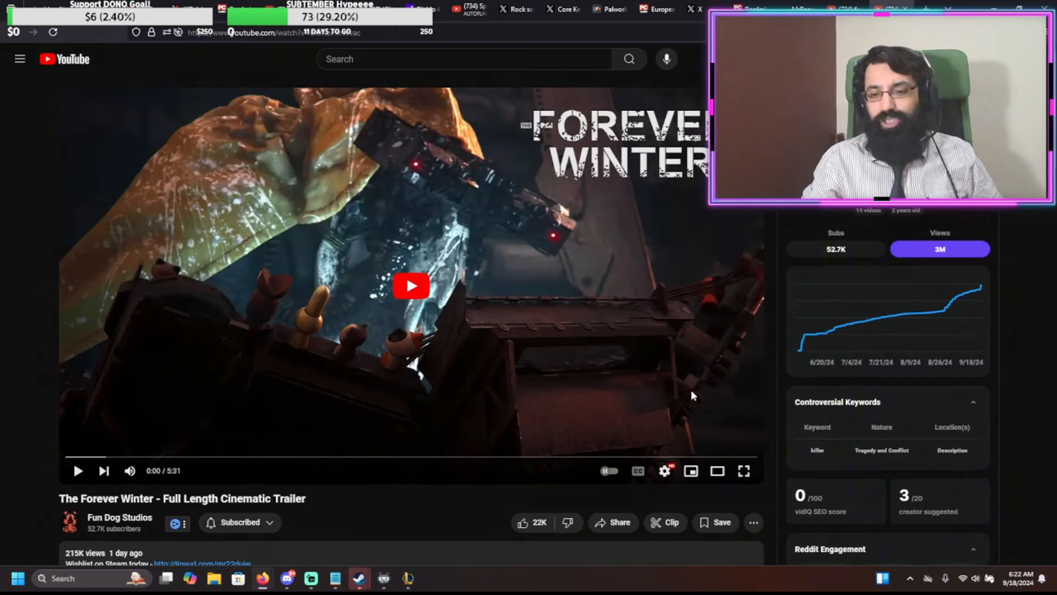
# - Play the trailer full screen, then pause it at 0:23 to react
pyautogui.click(745, 470)
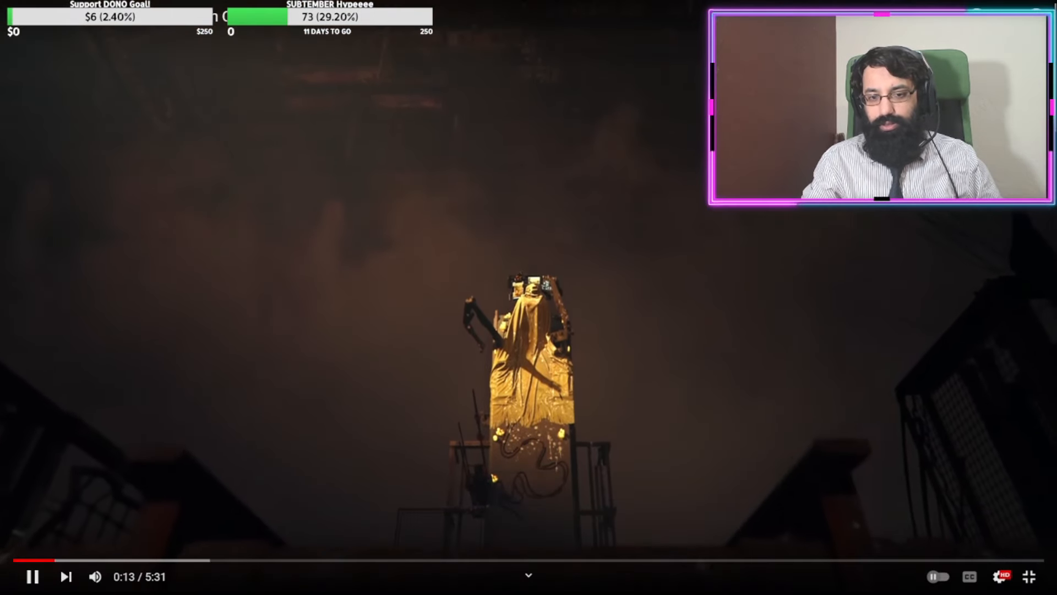
pyautogui.click(30, 576)
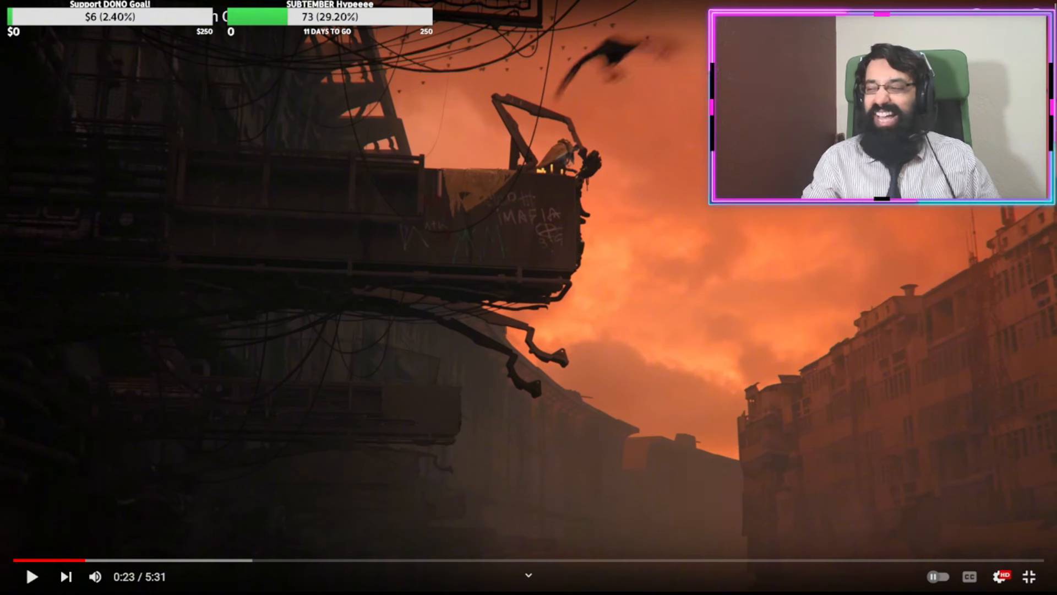
pyautogui.moveTo(85, 561)
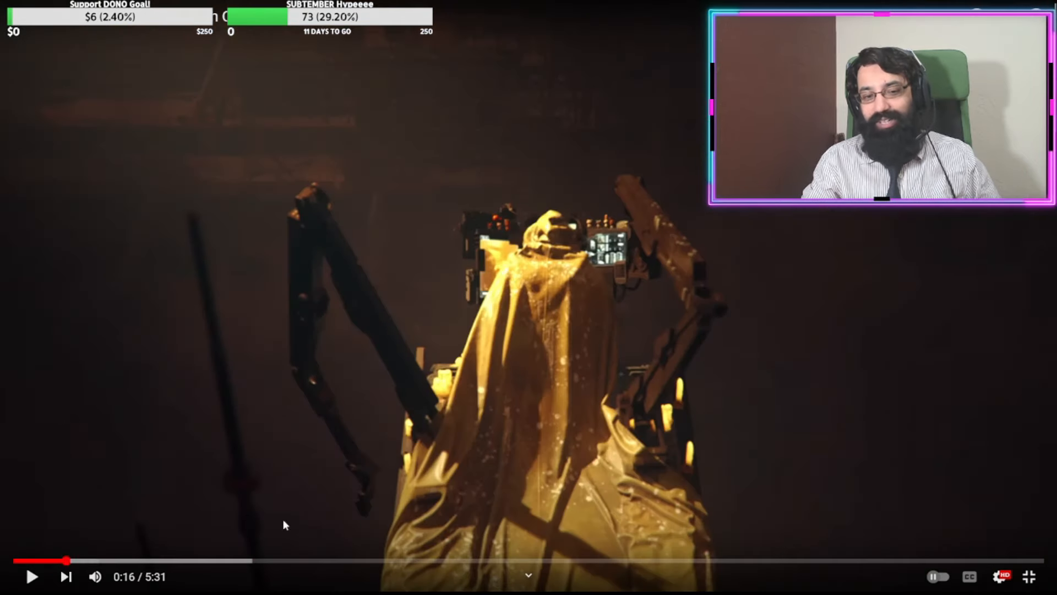
pyautogui.moveTo(784, 247)
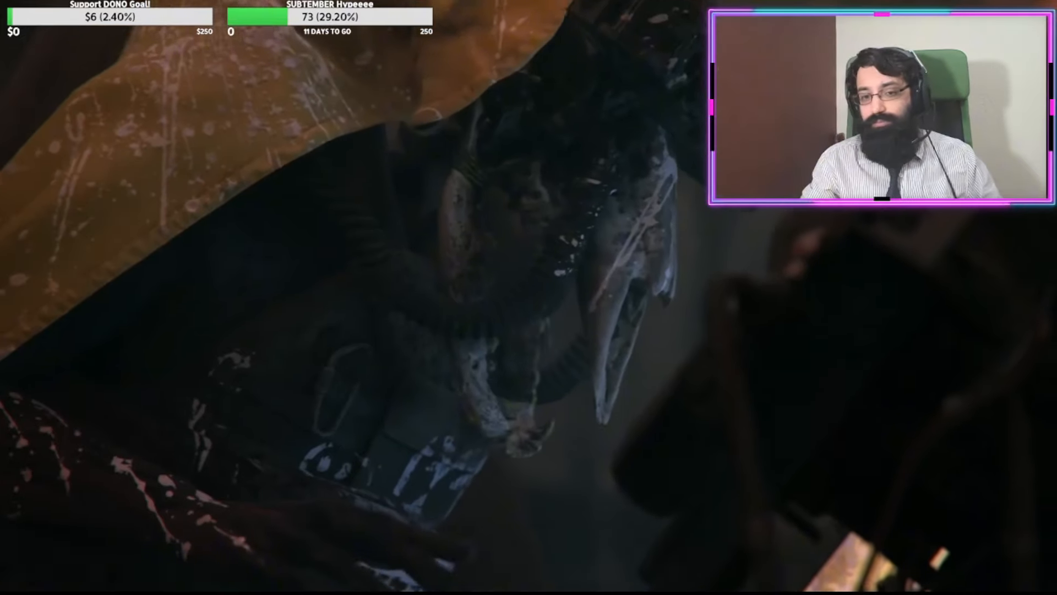
pyautogui.moveTo(749, 291)
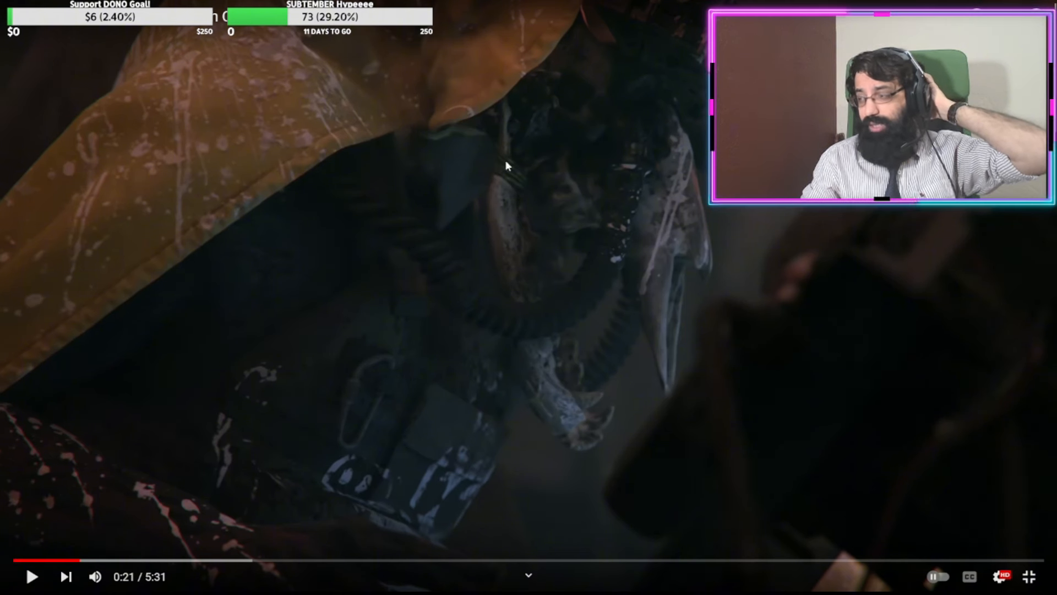
pyautogui.moveTo(575, 227)
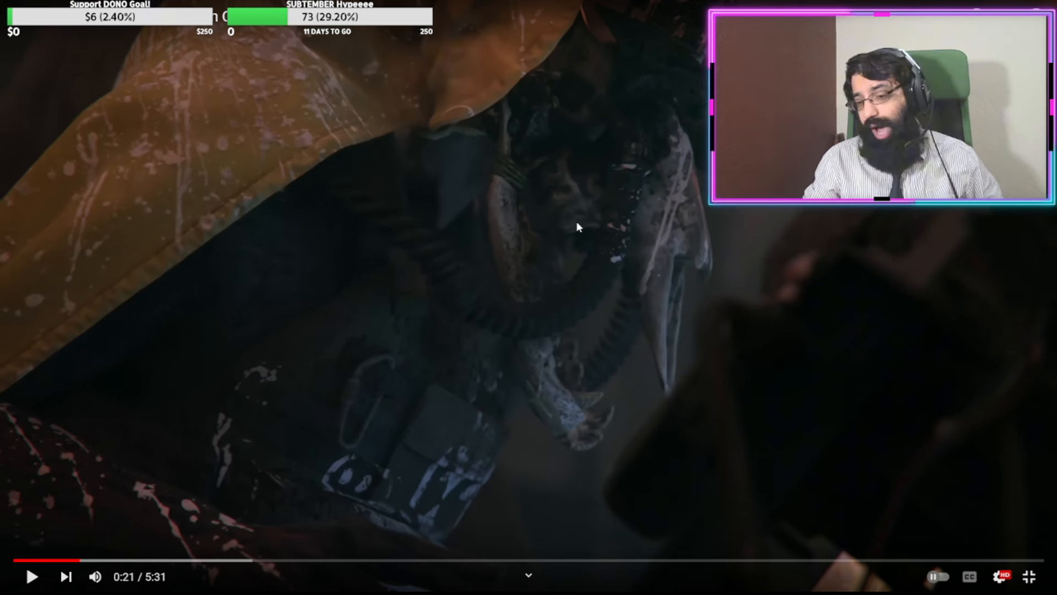
pyautogui.moveTo(831, 233)
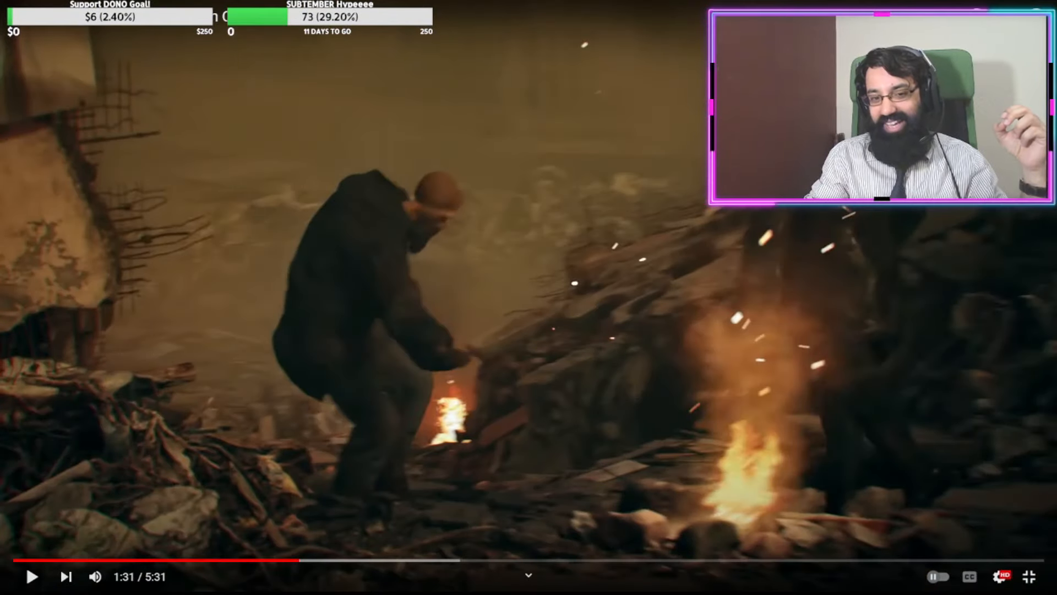
# - Advance the trailer to the firing walking-mech scene at 1:35 and pause there
pyautogui.click(529, 293)
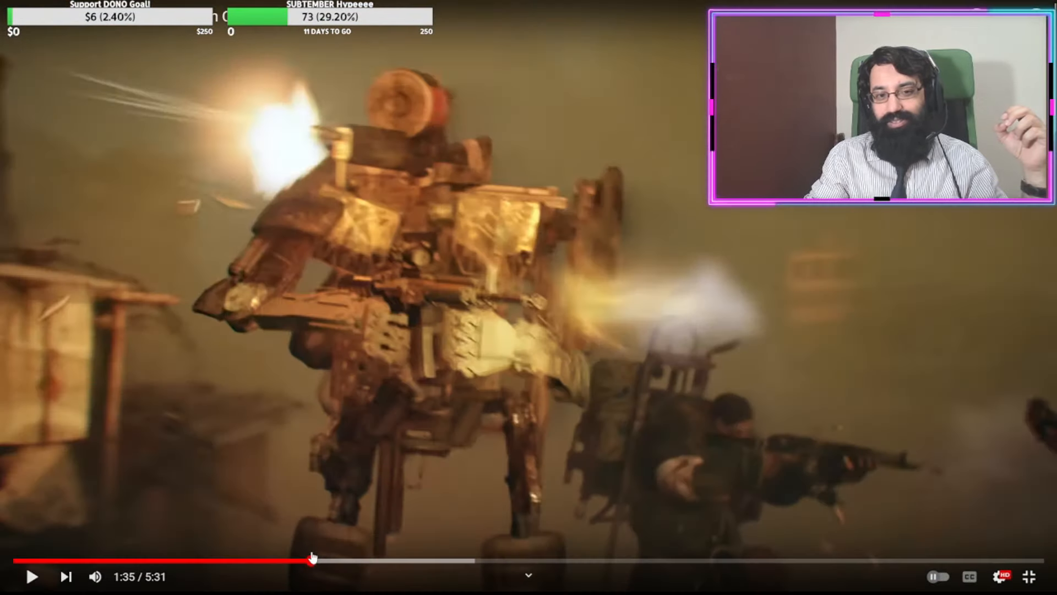
pyautogui.moveTo(381, 121)
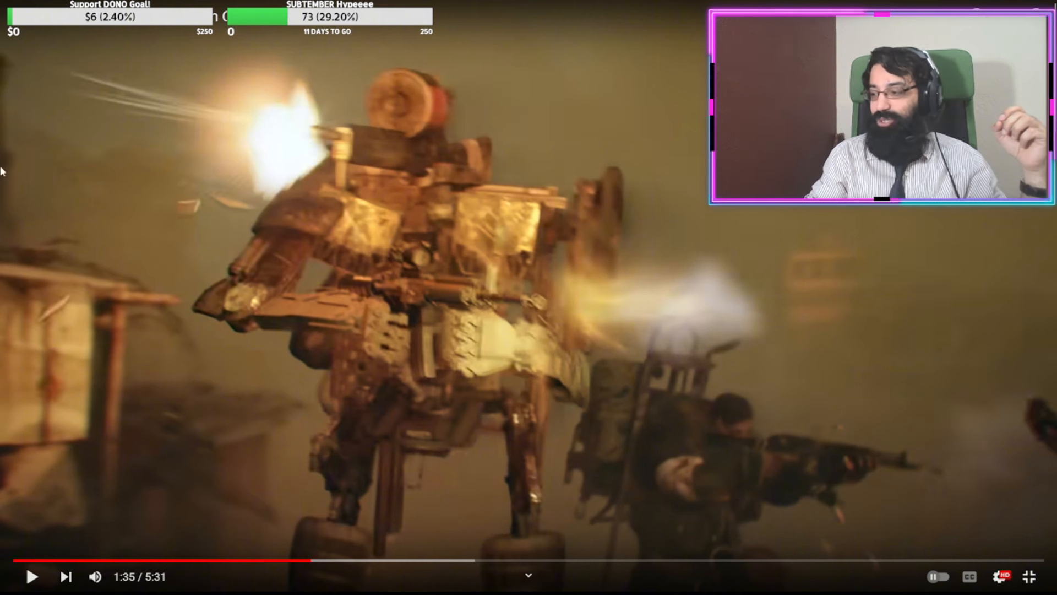
pyautogui.moveTo(314, 322)
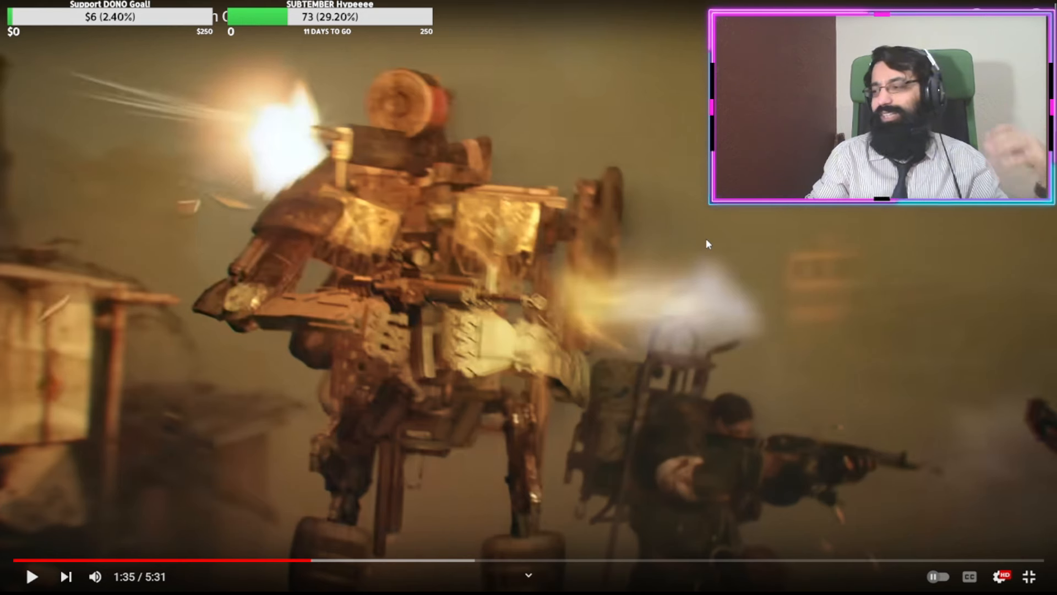
pyautogui.moveTo(765, 224)
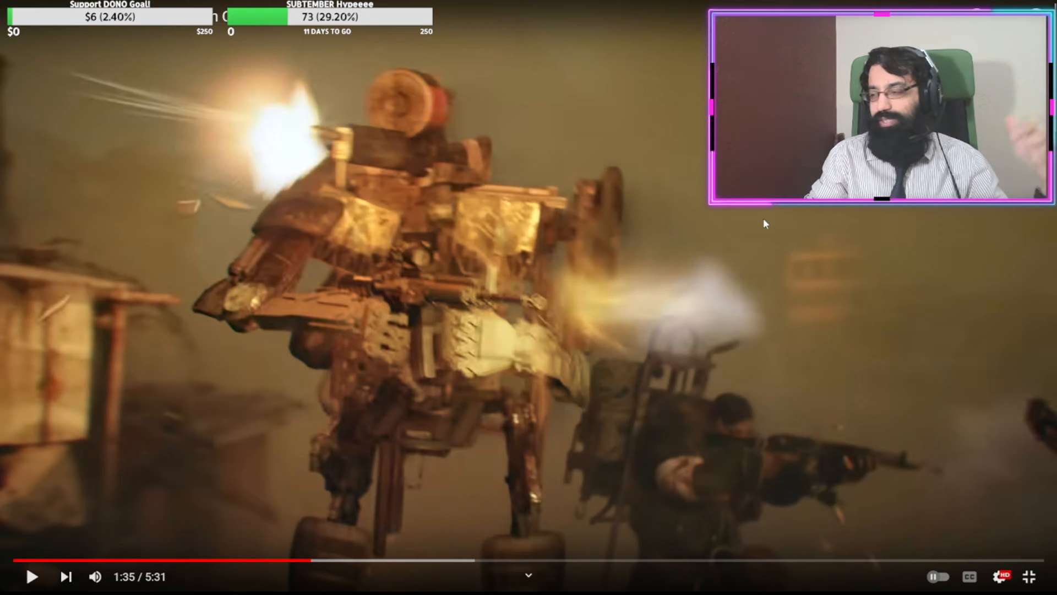
# - Resume the trailer with a few pauses along the way, stopping it at 2:58
pyautogui.click(527, 294)
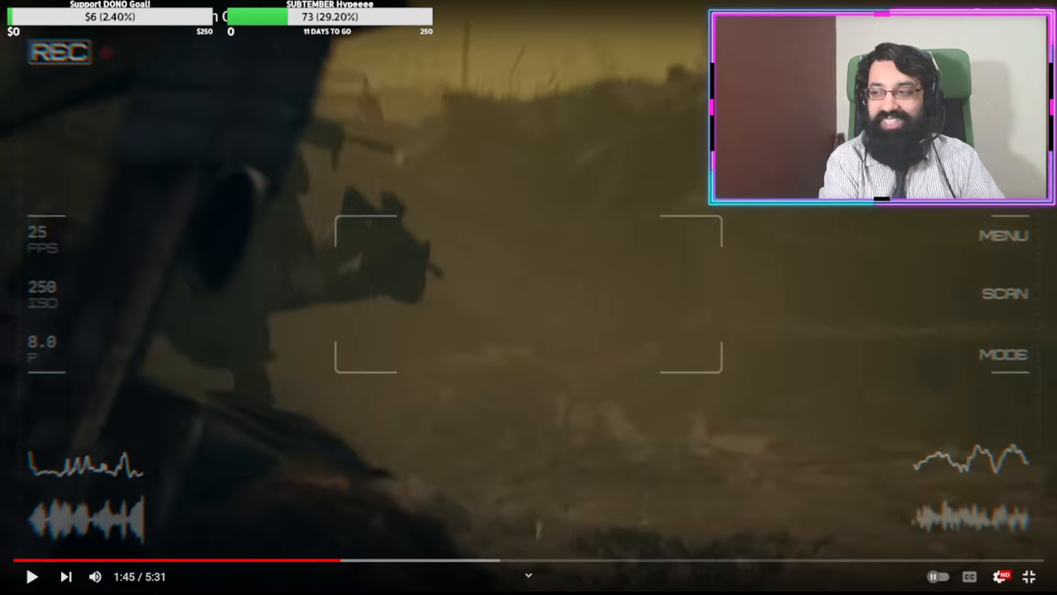
pyautogui.click(31, 576)
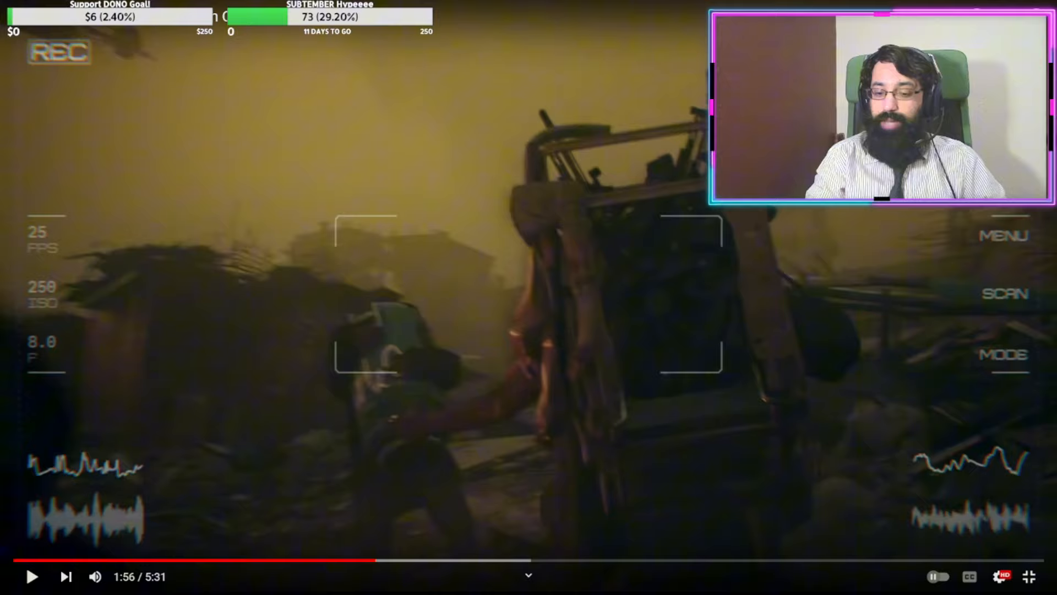
pyautogui.click(31, 576)
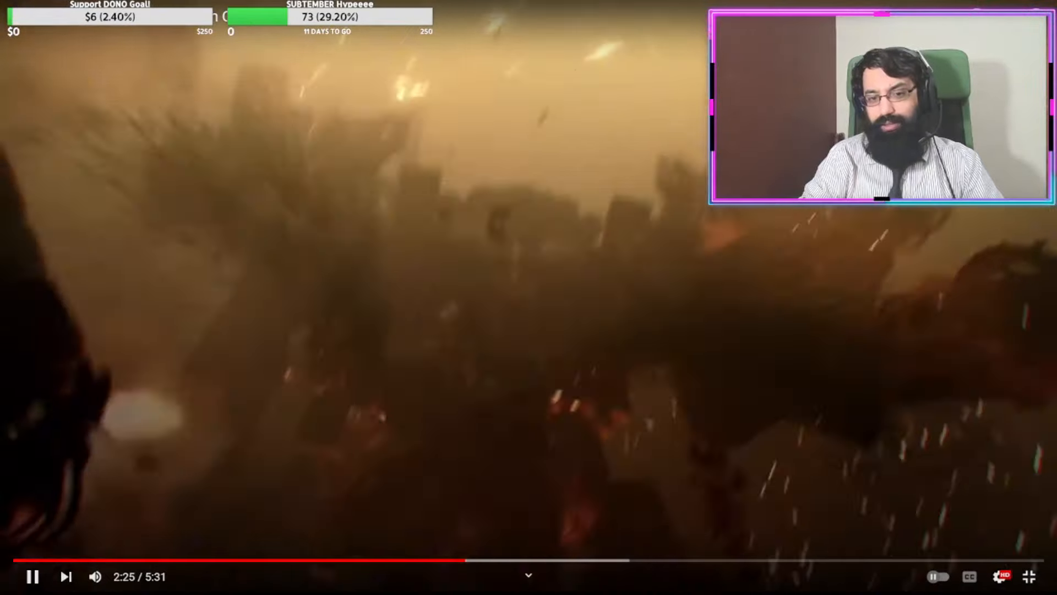
pyautogui.click(31, 576)
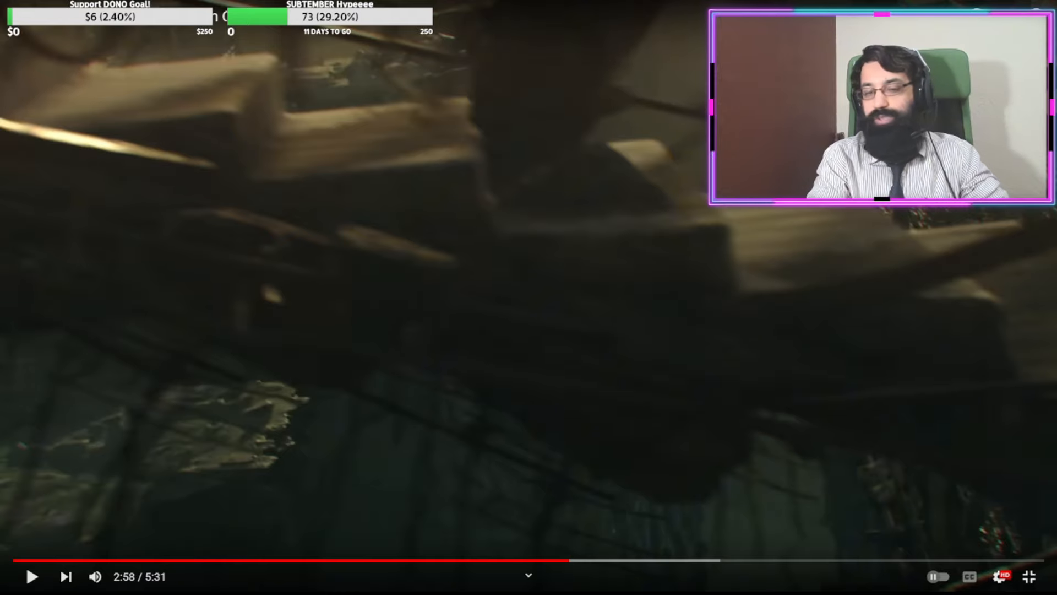
# - Resume the trailer twice so it runs on to about 3:54
pyautogui.click(31, 575)
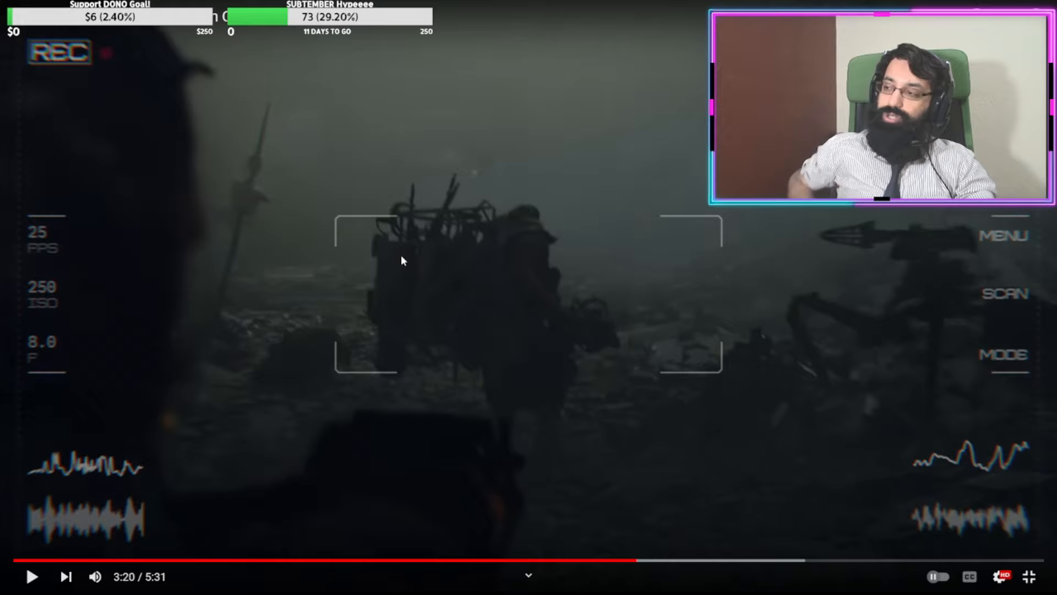
pyautogui.click(31, 576)
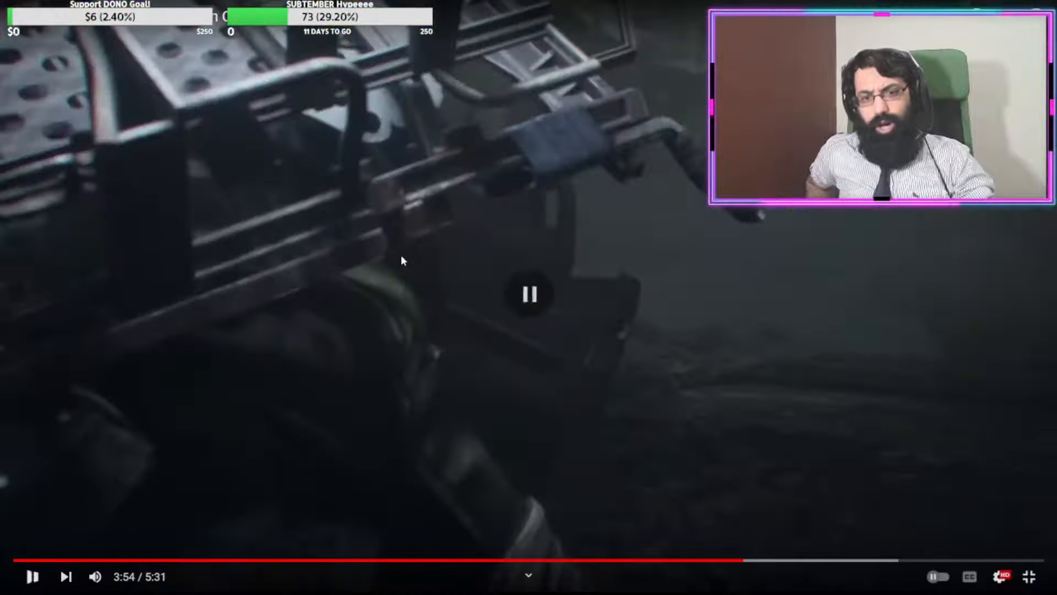
# - Pause the trailer at 4:00, resume it, and let it reach 4:16
pyautogui.click(31, 576)
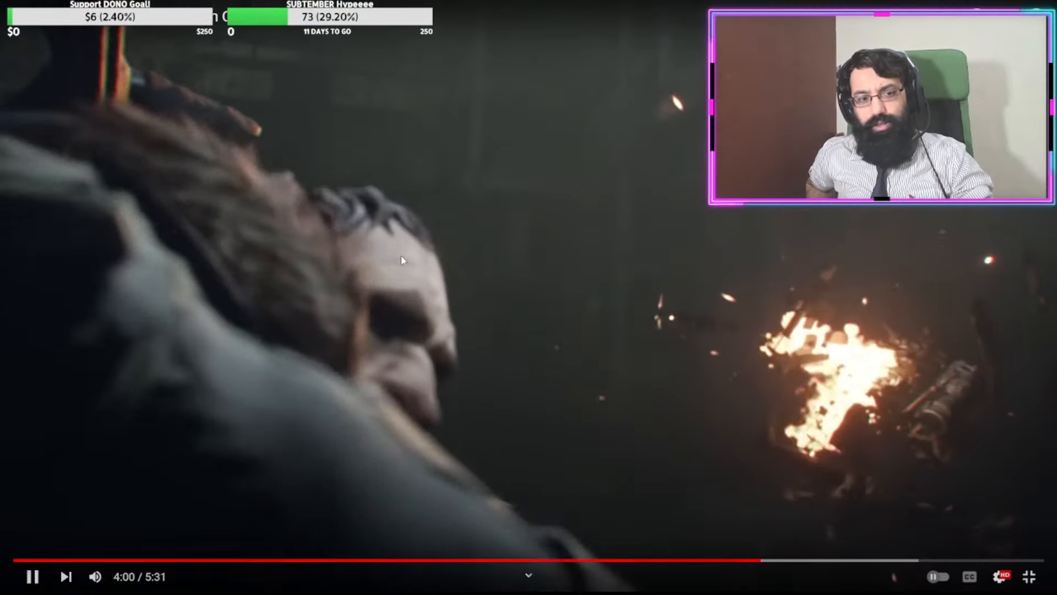
pyautogui.click(32, 575)
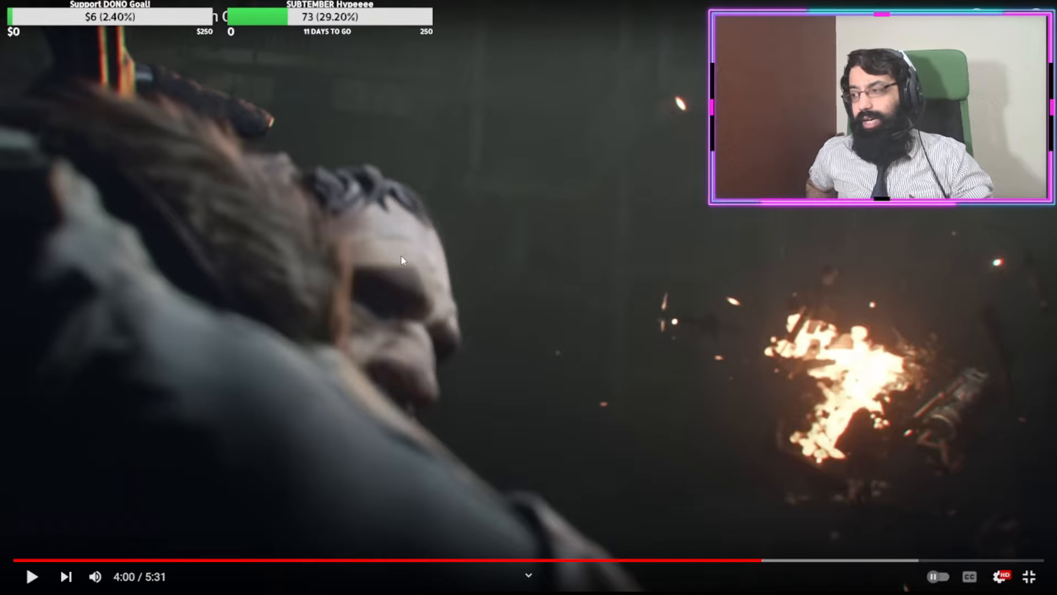
pyautogui.click(30, 576)
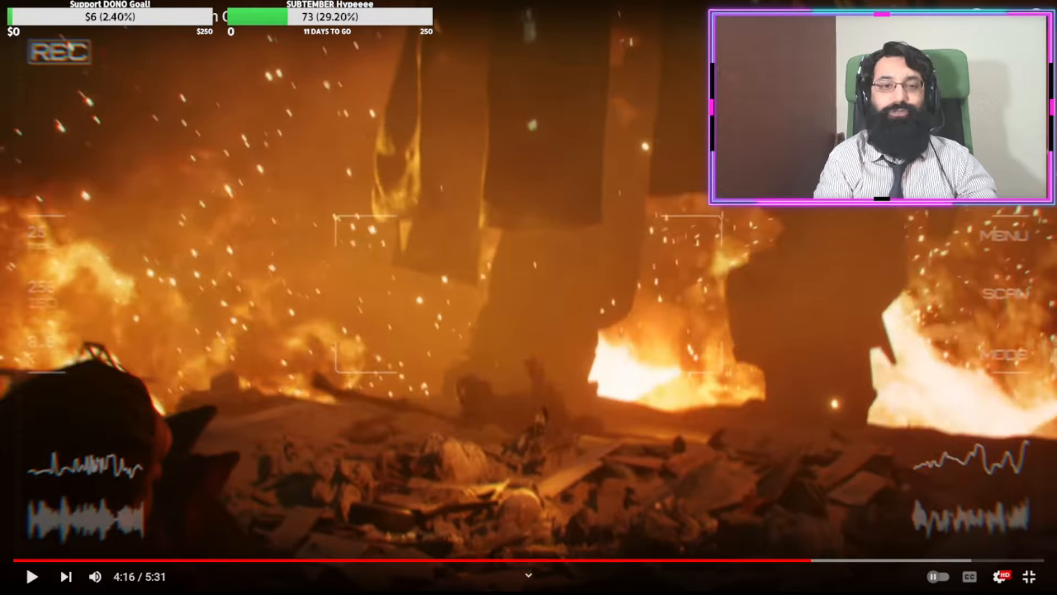
# - Play the trailer through to its 5:25 end card and pause it out of full screen
pyautogui.click(31, 575)
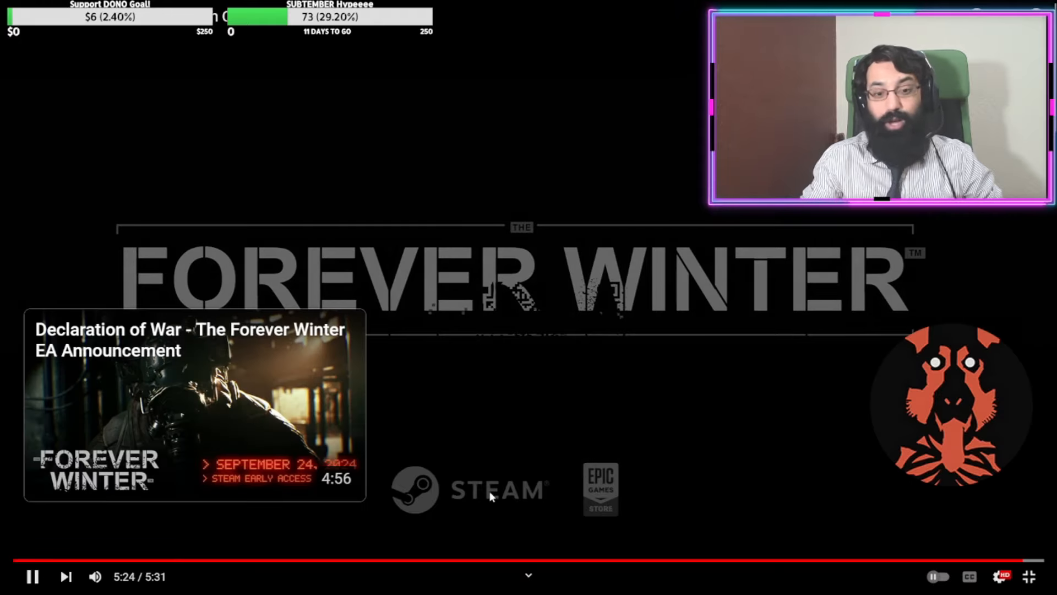
pyautogui.click(32, 576)
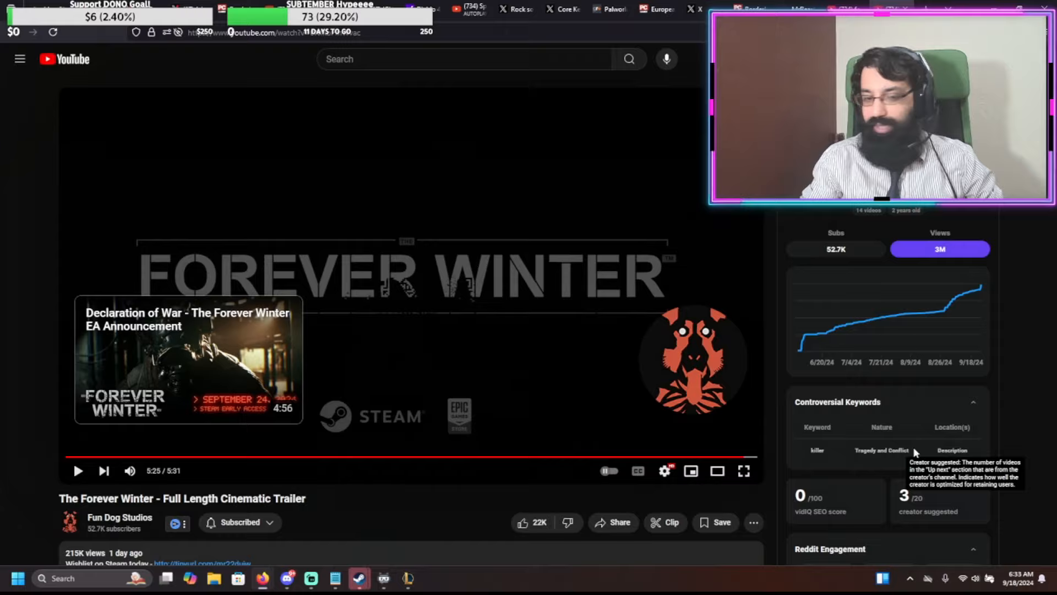
# - Scroll down into the comments, reading and highlighting part of the mech digest comment
pyautogui.scroll(-3)
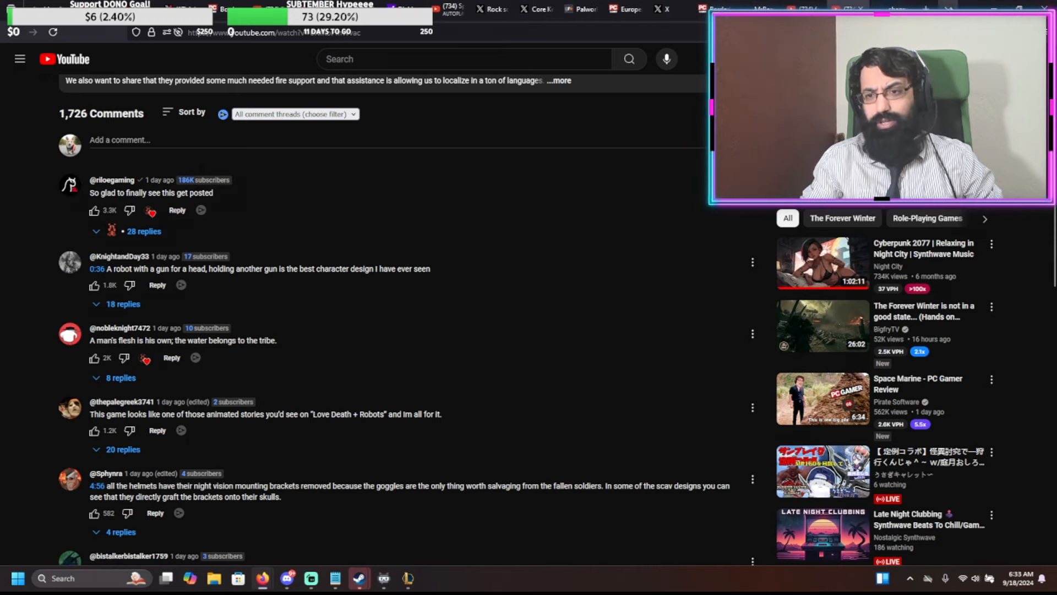
pyautogui.scroll(-3)
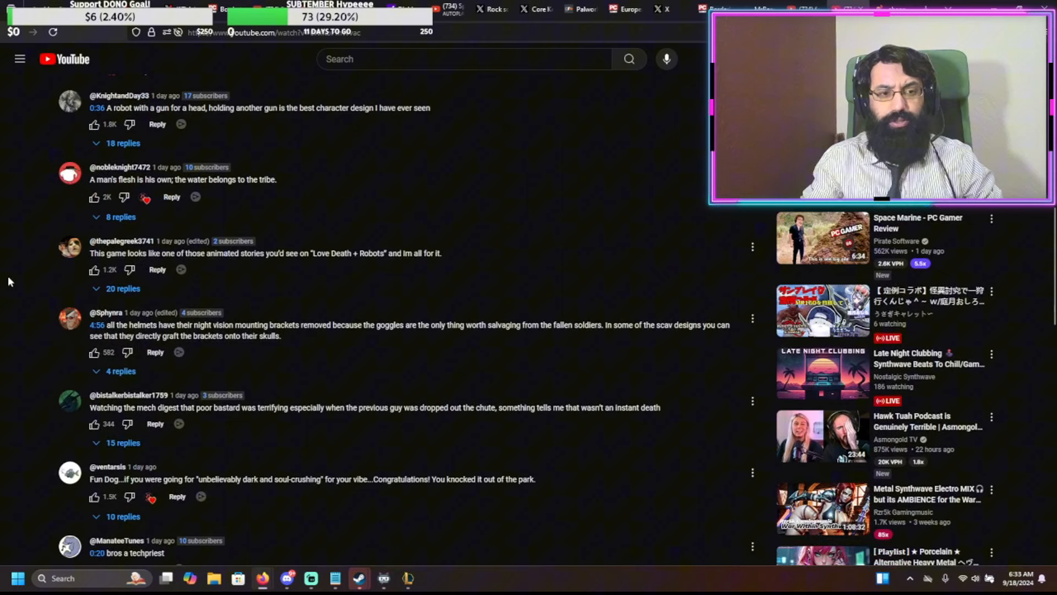
pyautogui.scroll(-3)
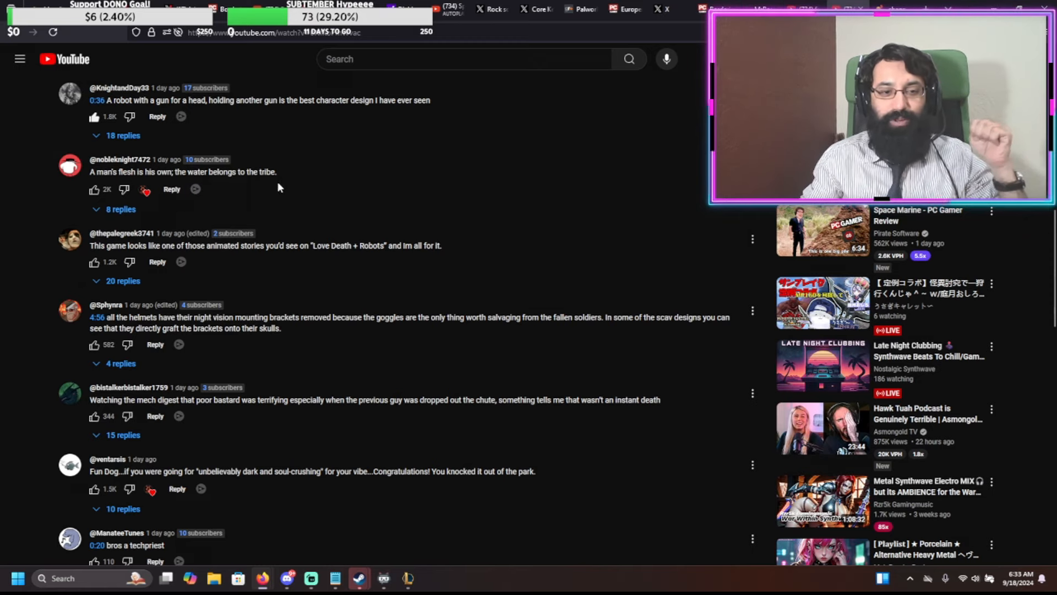
pyautogui.scroll(-3)
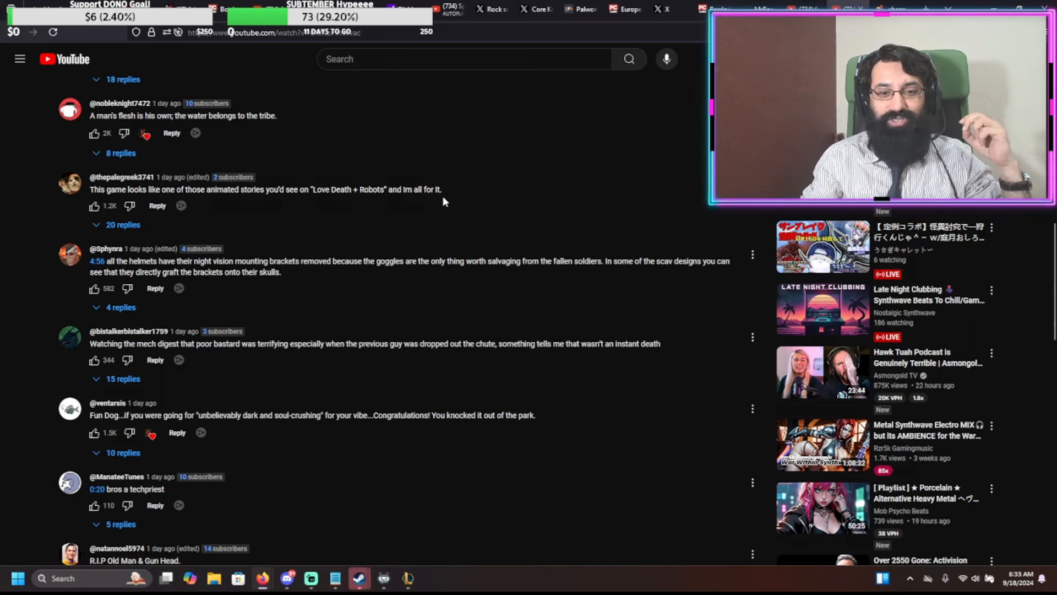
pyautogui.scroll(-3)
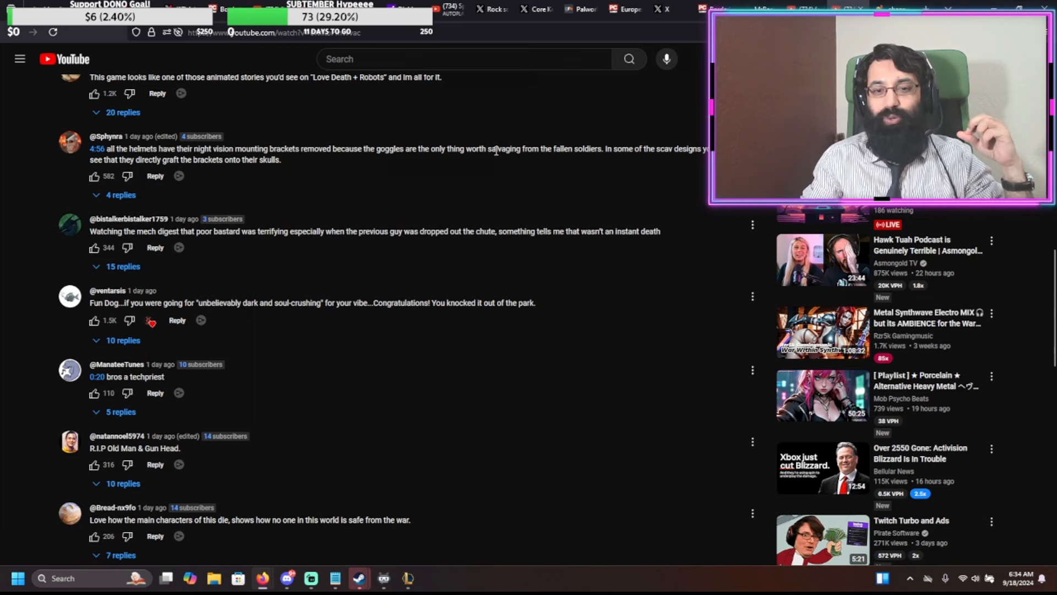
pyautogui.moveTo(617, 158)
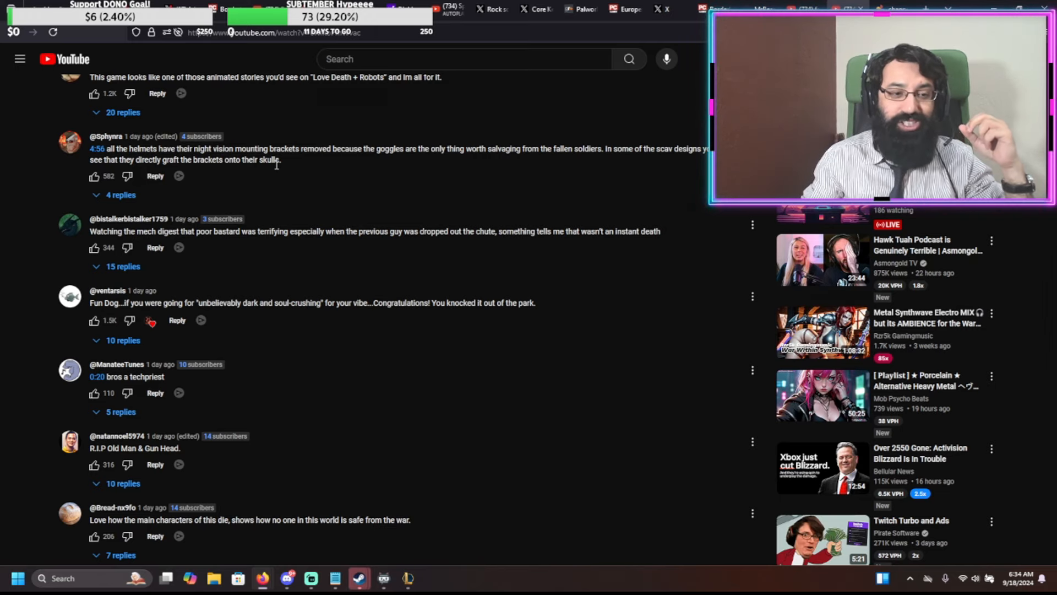
pyautogui.moveTo(128, 227)
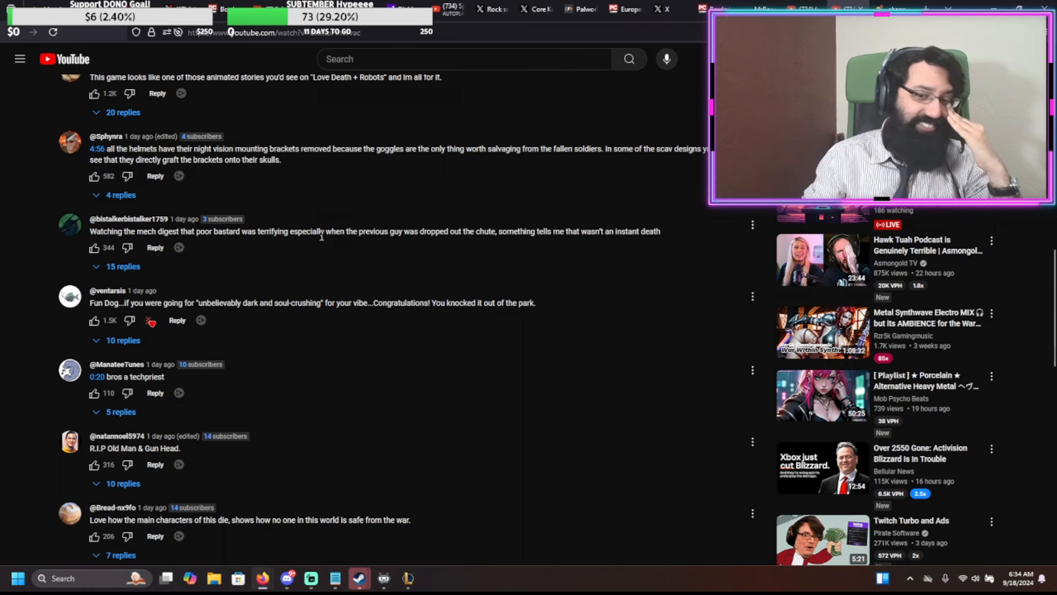
pyautogui.moveTo(325, 231); pyautogui.dragTo(508, 231)
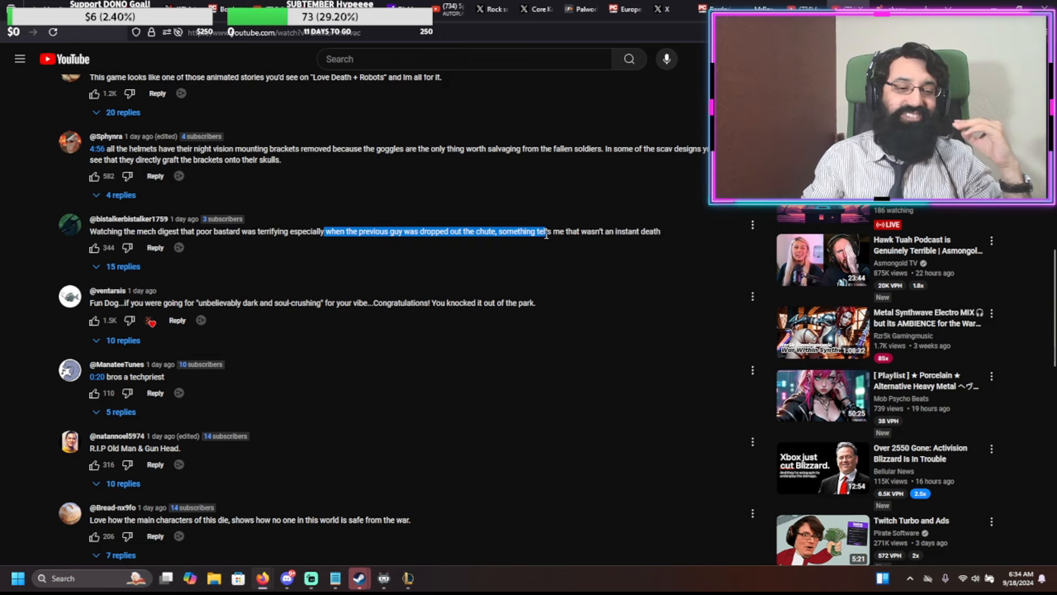
pyautogui.scroll(-3)
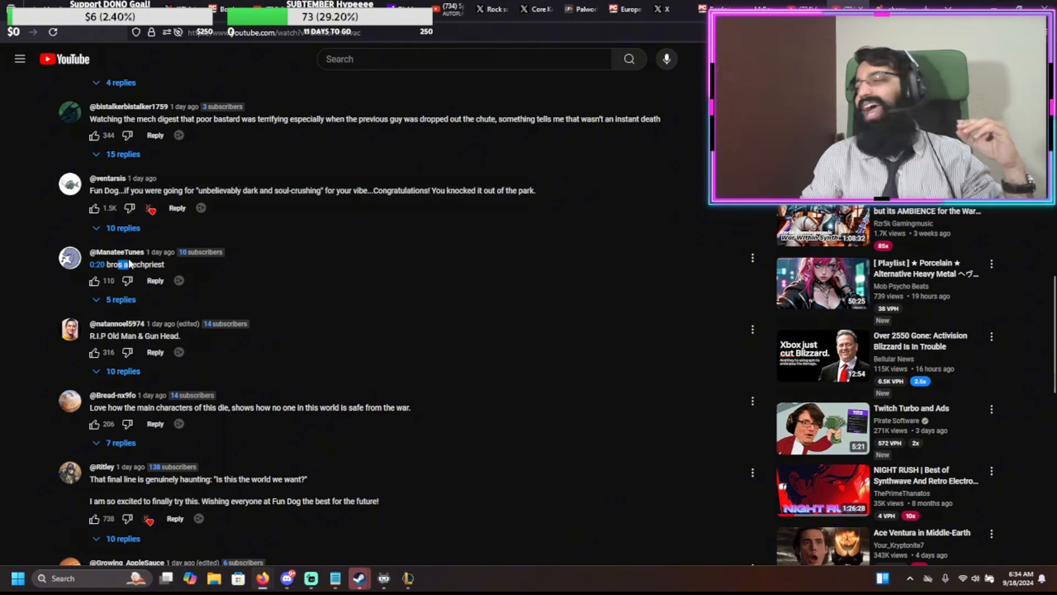
# - Like the R.I.P Old Man & Gun Head comment and continue scrolling the comments
pyautogui.scroll(-3)
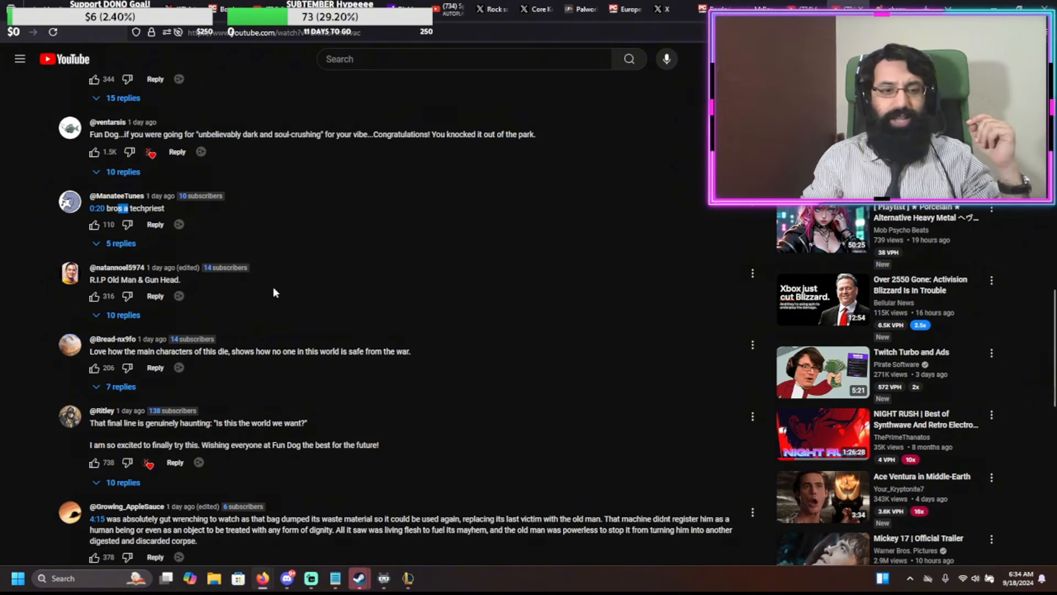
pyautogui.moveTo(282, 304)
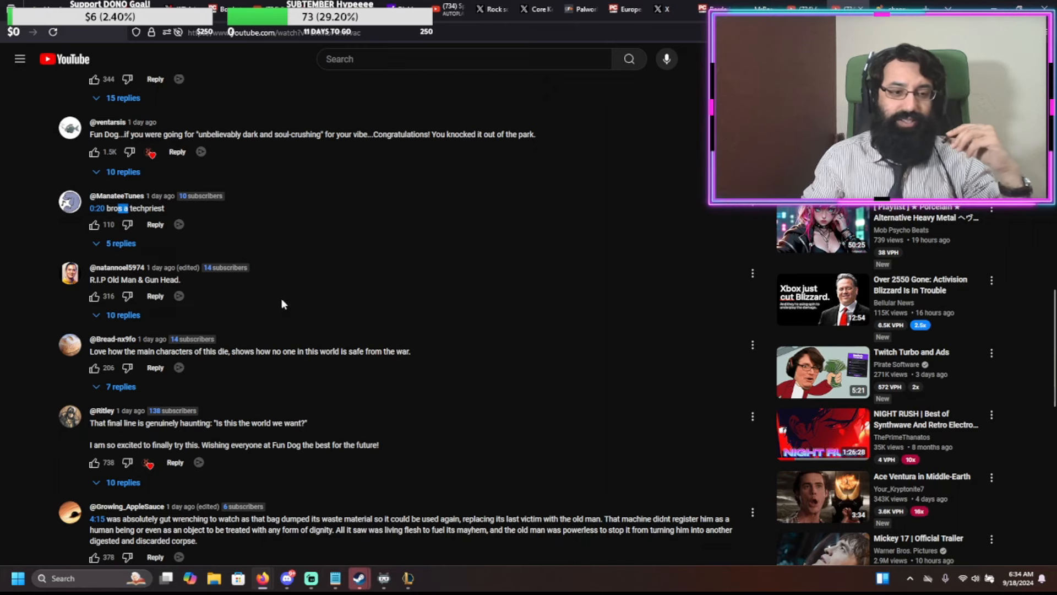
pyautogui.scroll(-3)
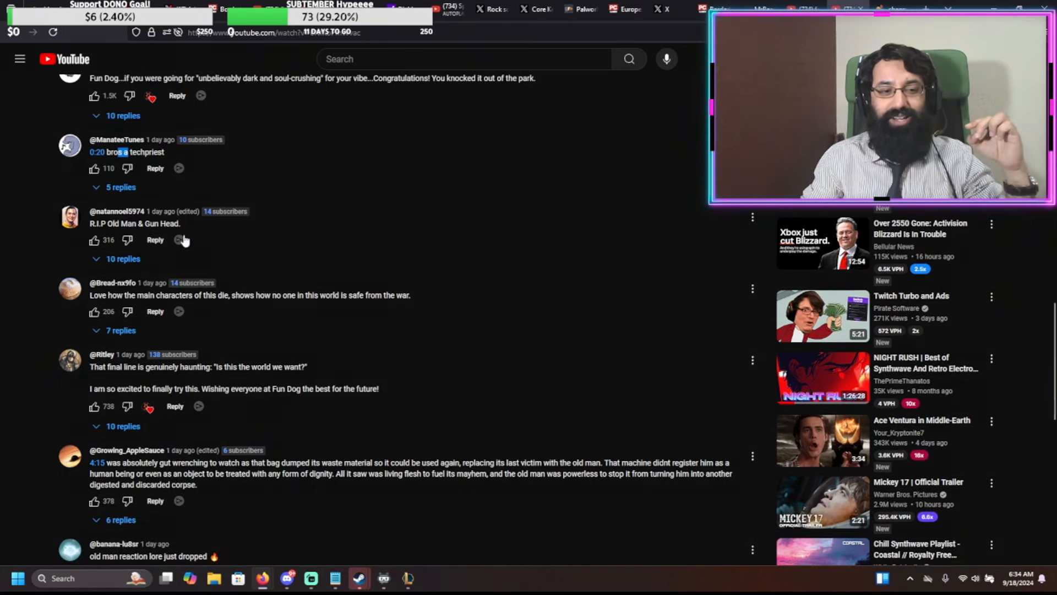
pyautogui.click(95, 239)
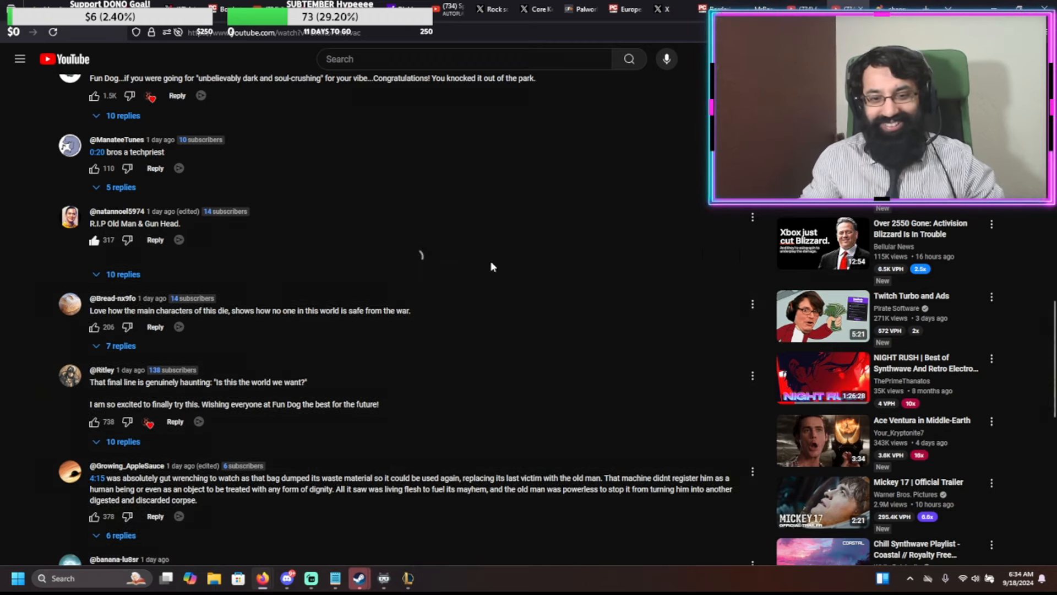
pyautogui.scroll(-3)
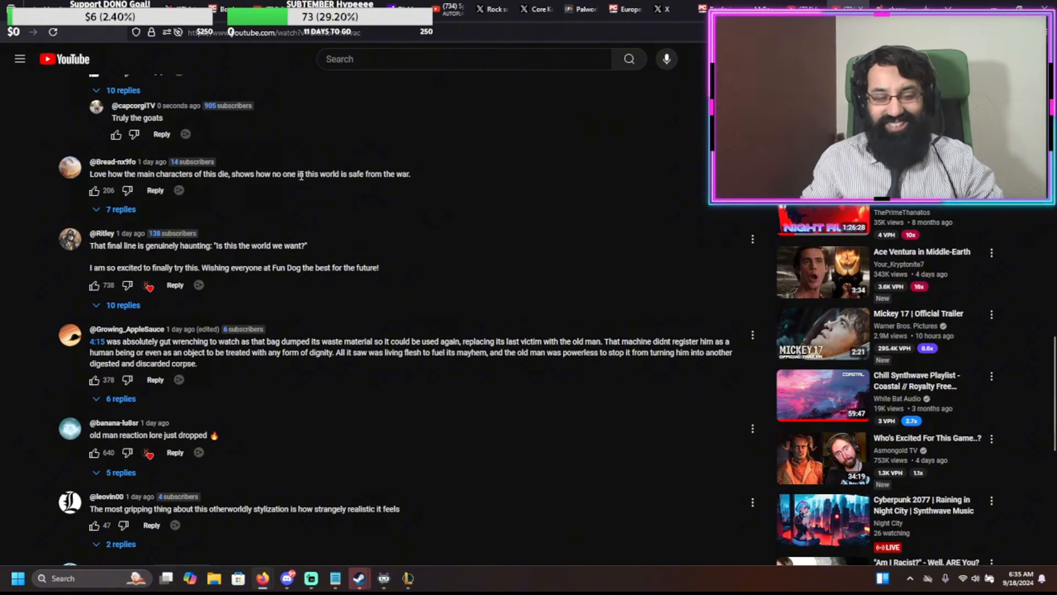
pyautogui.scroll(-3)
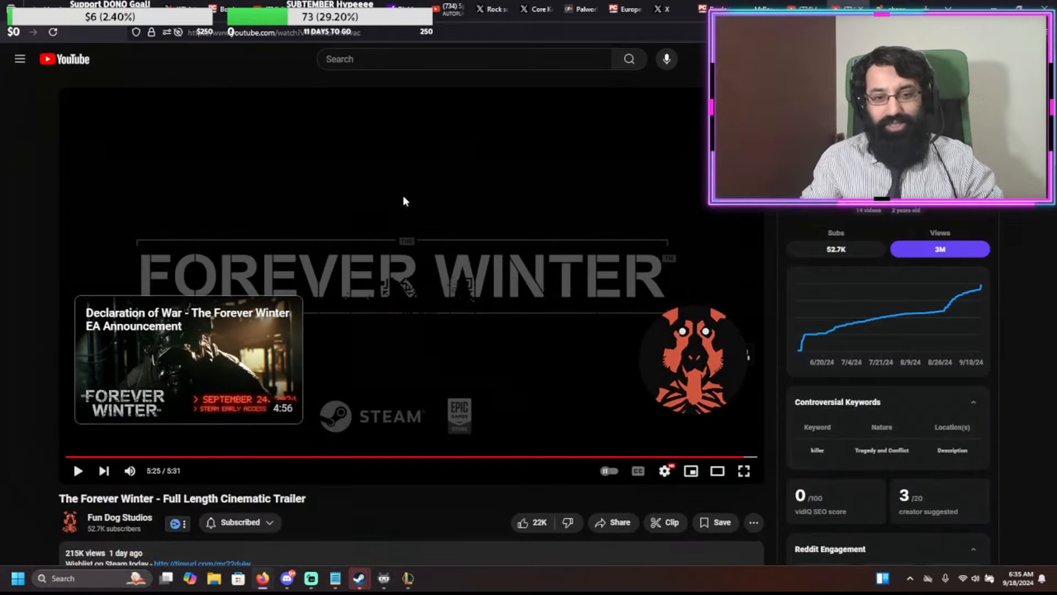
# - Scroll back down from the video into the 1,726-comment section past the top comments
pyautogui.click(77, 470)
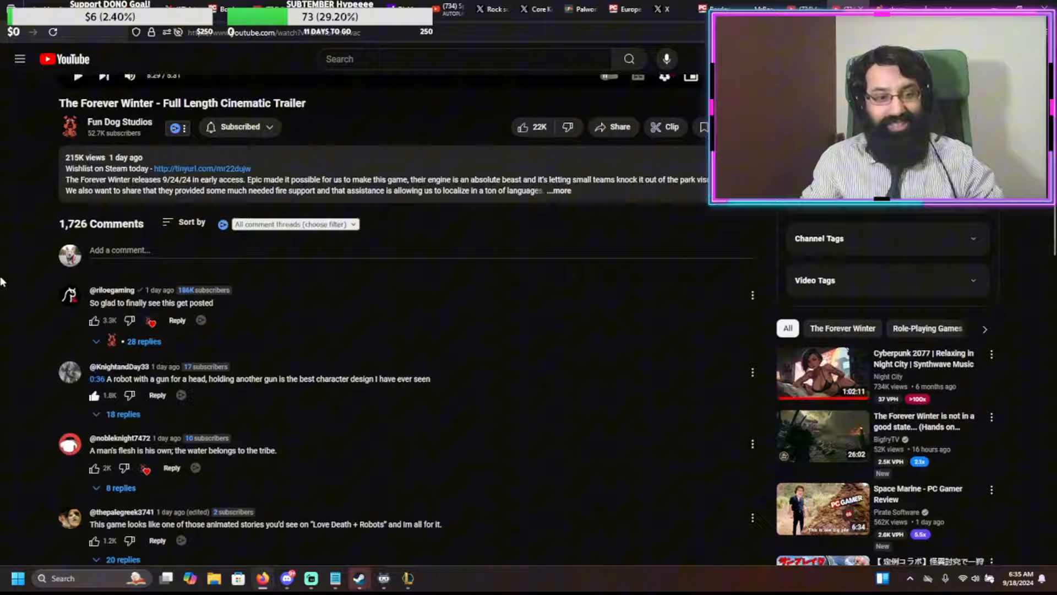
pyautogui.scroll(-3)
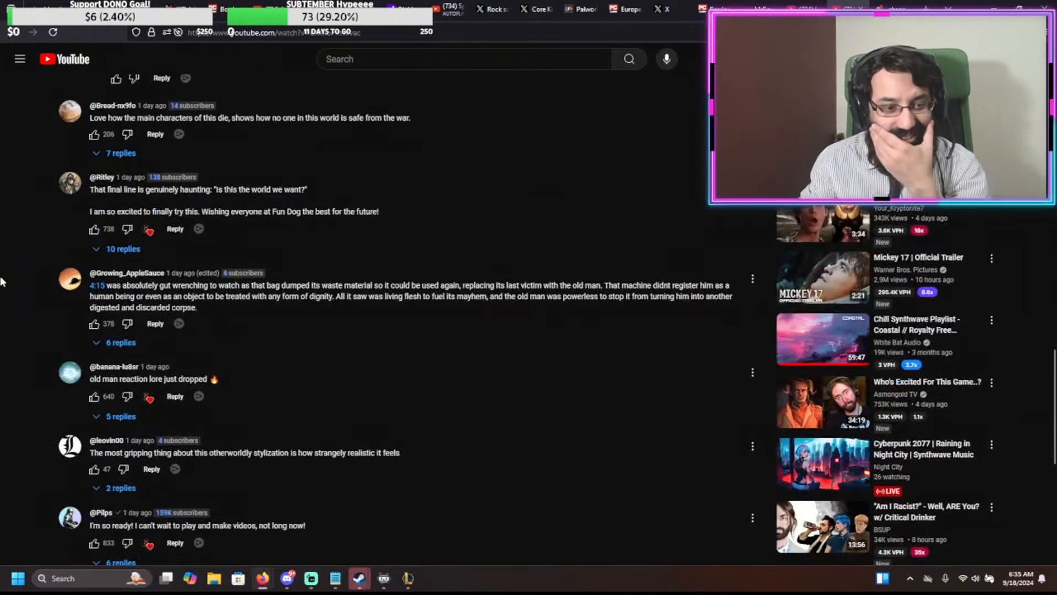
# - Read further down the comments toward the robot companion and grim-future ones
pyautogui.scroll(-3)
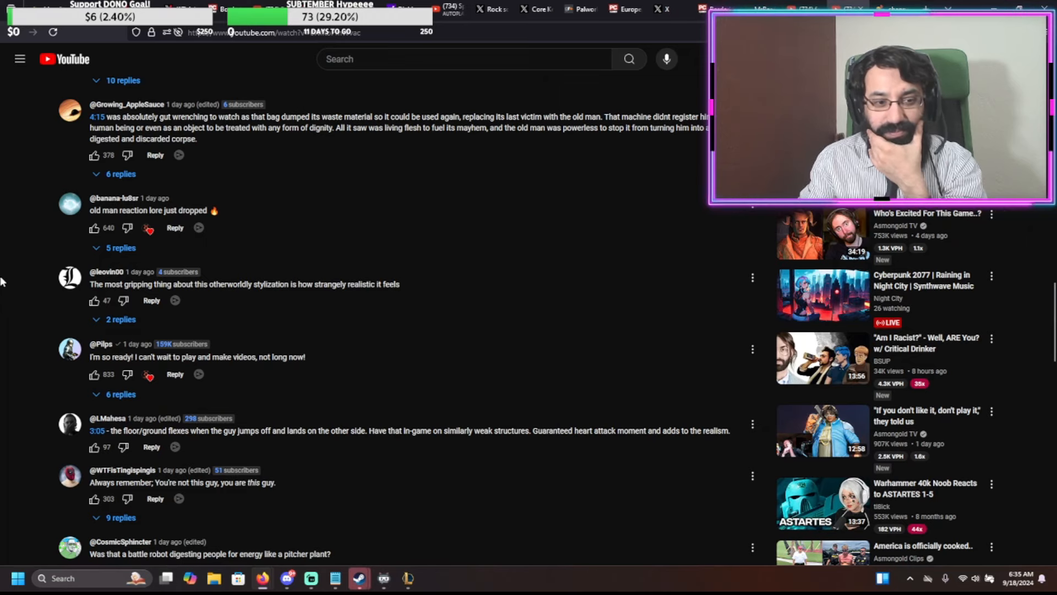
pyautogui.scroll(-3)
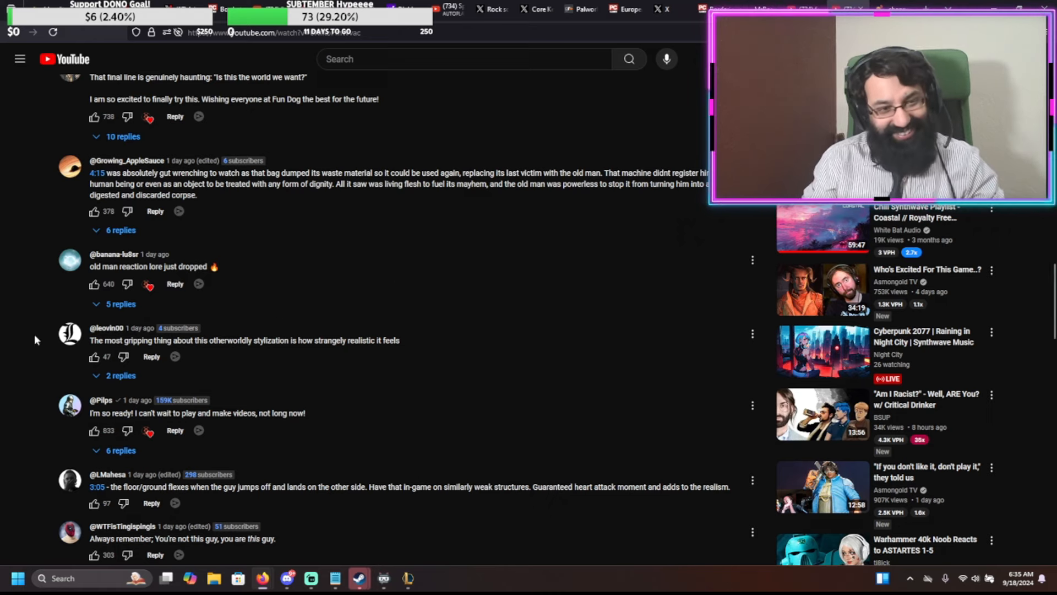
pyautogui.scroll(-3)
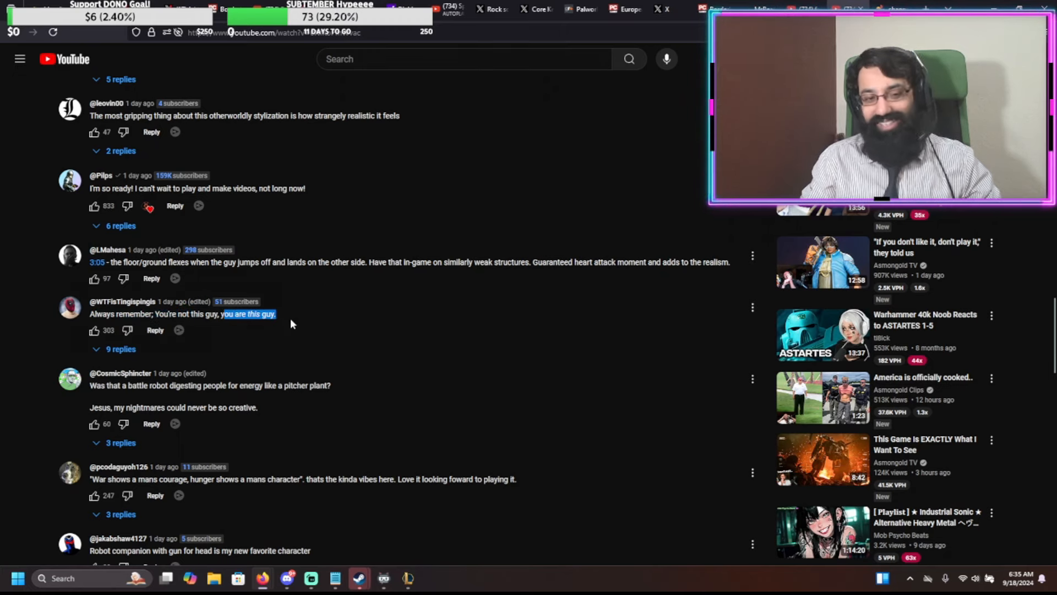
pyautogui.scroll(-3)
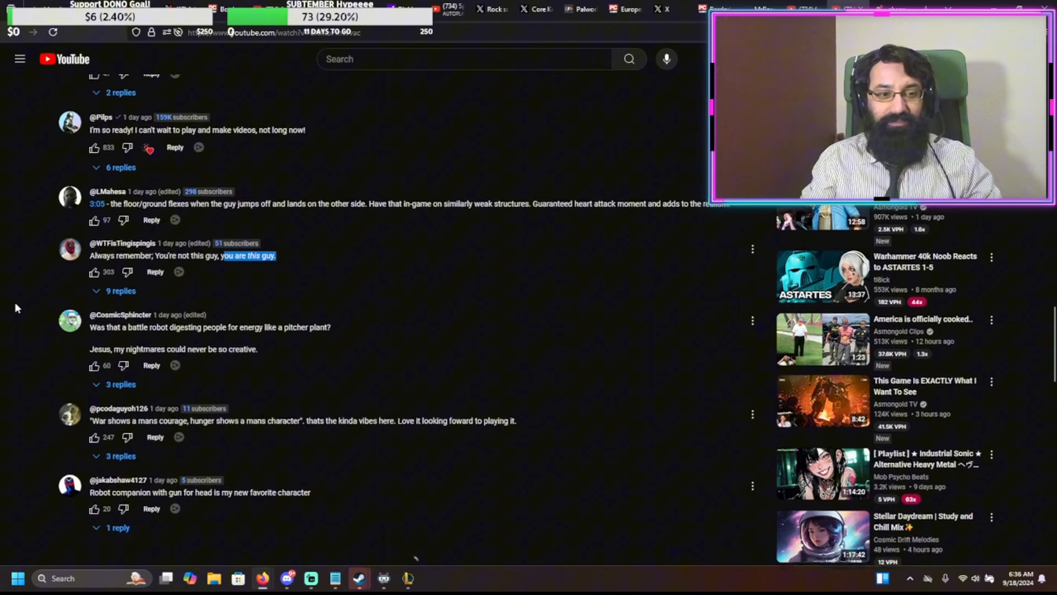
pyautogui.scroll(-3)
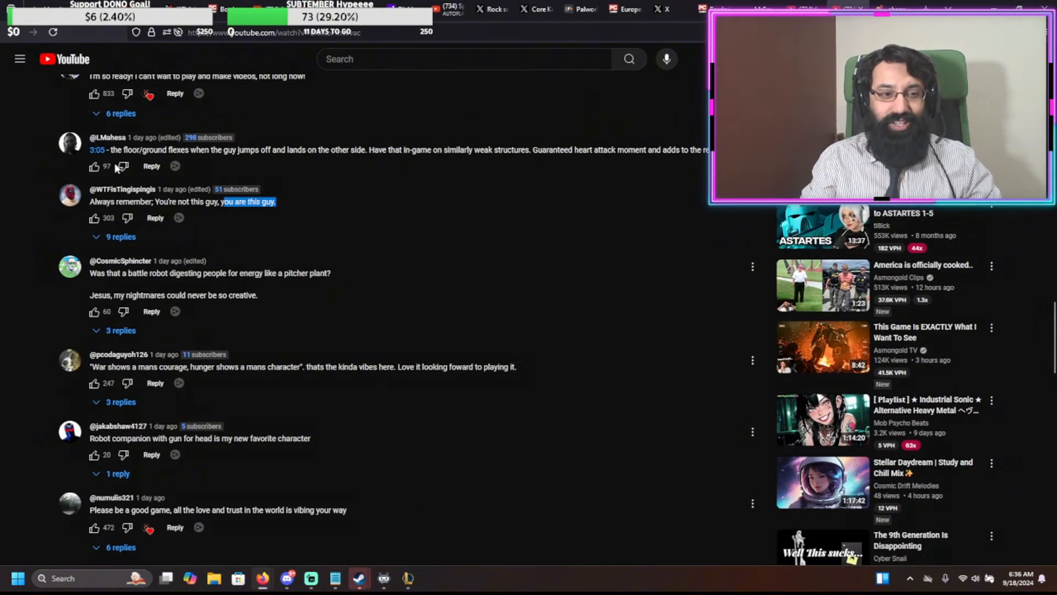
# - Highlight the floor/ground flexes comment, then scroll on to the ash-walking final scene comment
pyautogui.moveTo(116, 148); pyautogui.dragTo(317, 149)
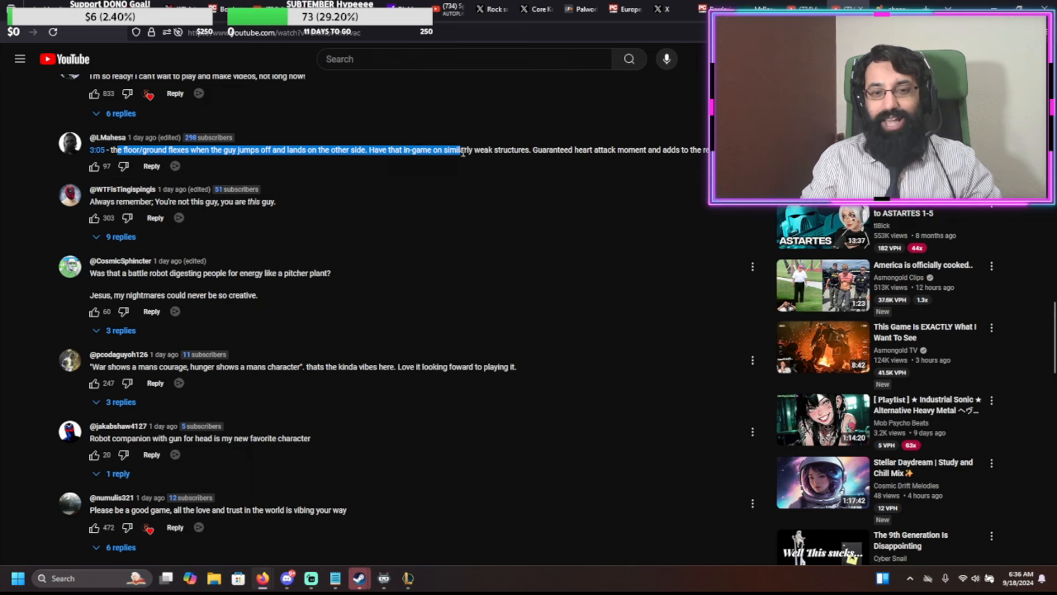
pyautogui.moveTo(461, 148); pyautogui.dragTo(613, 149)
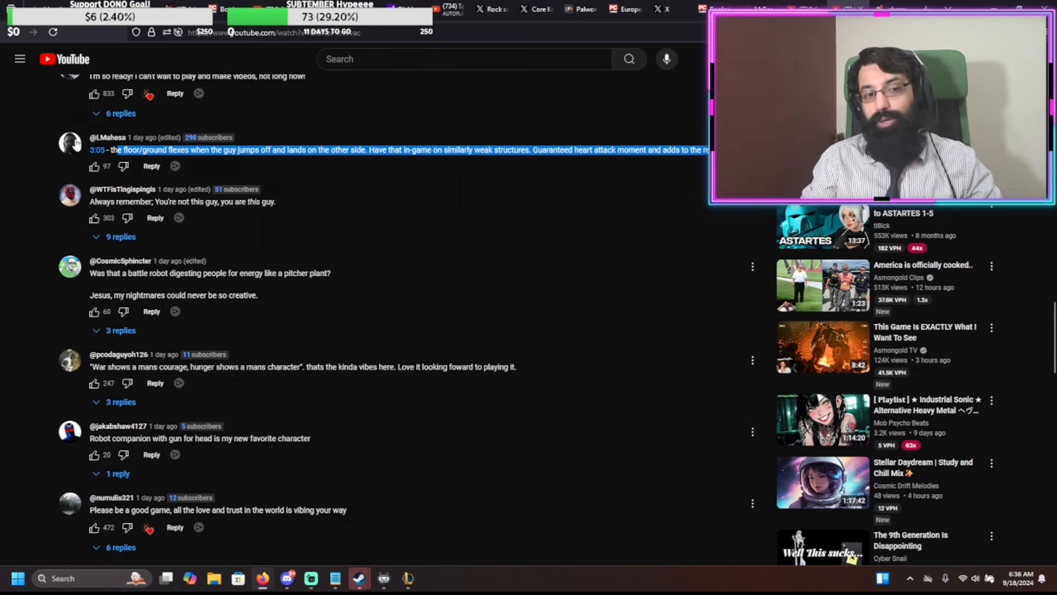
pyautogui.scroll(-3)
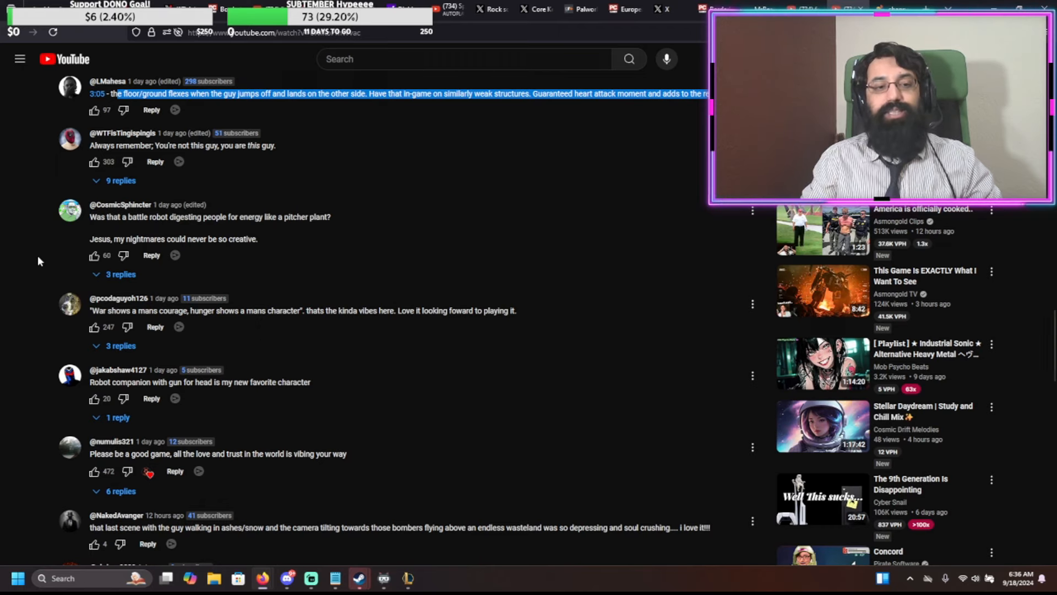
pyautogui.scroll(-3)
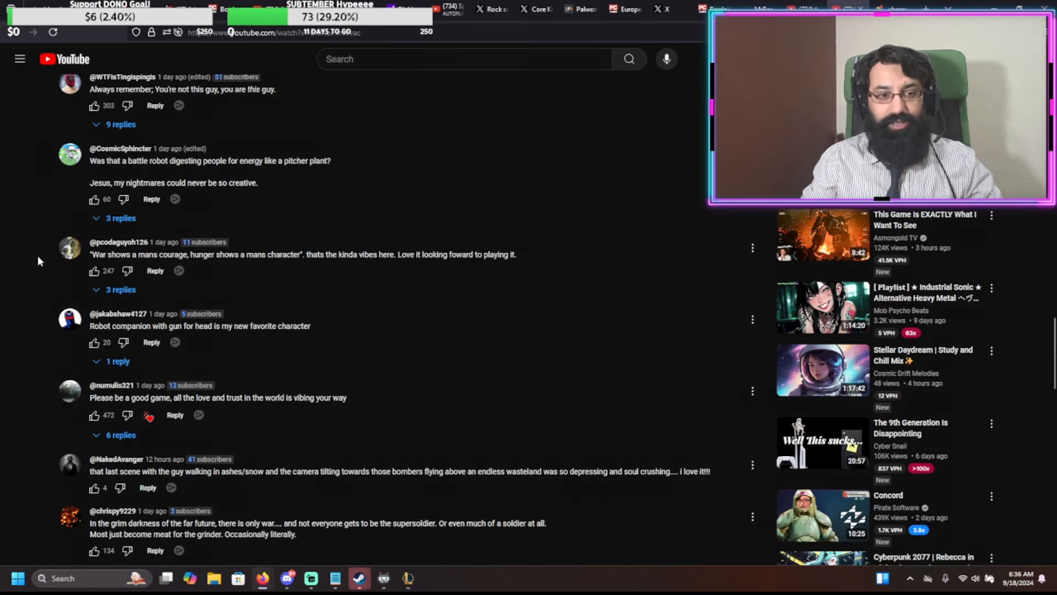
pyautogui.moveTo(100, 161); pyautogui.dragTo(203, 160)
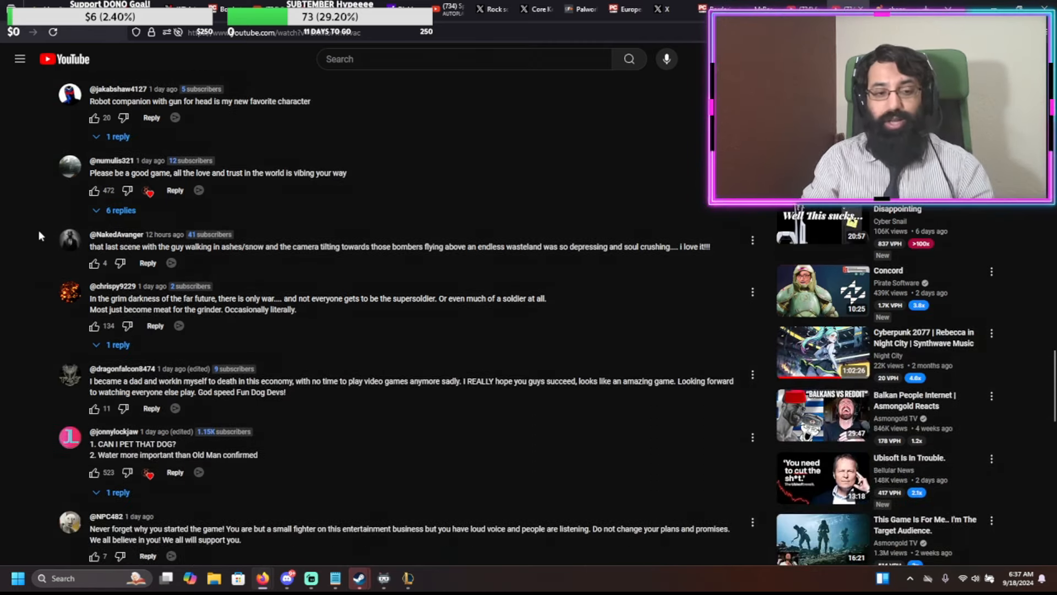
pyautogui.scroll(-3)
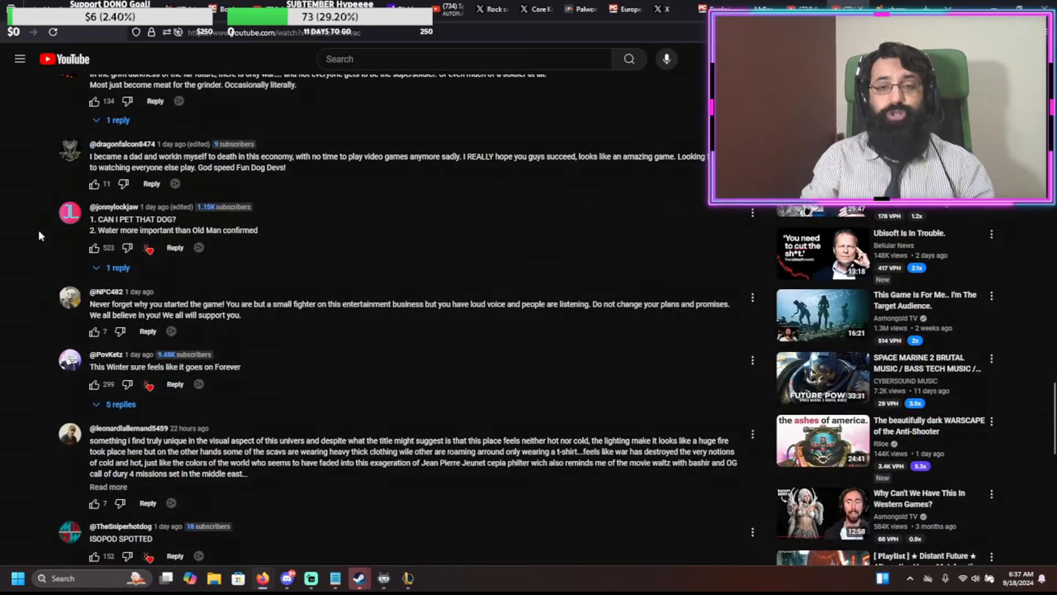